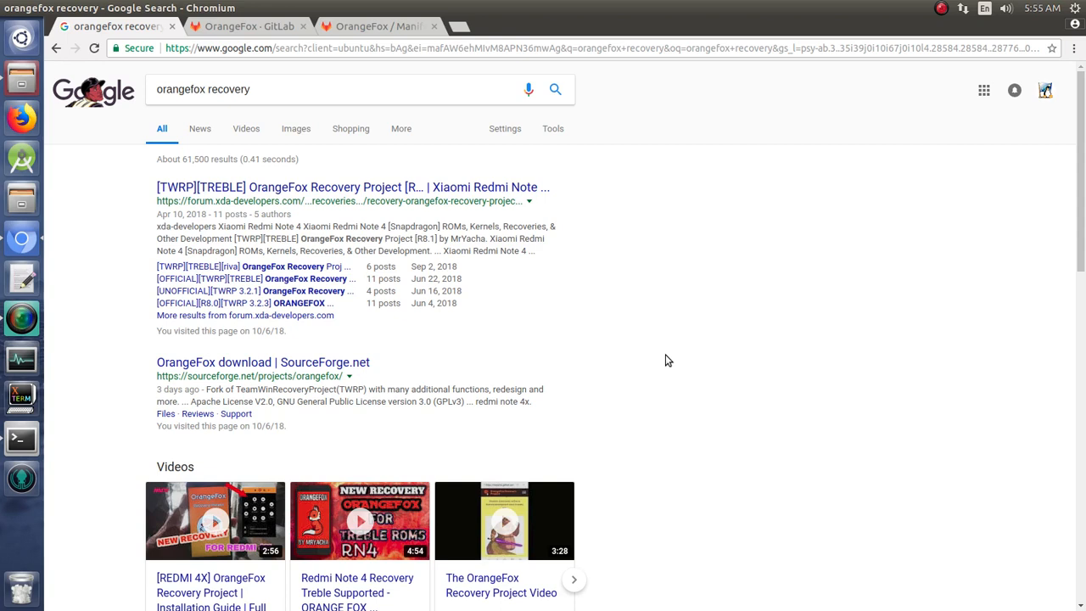
pyautogui.moveTo(727, 349)
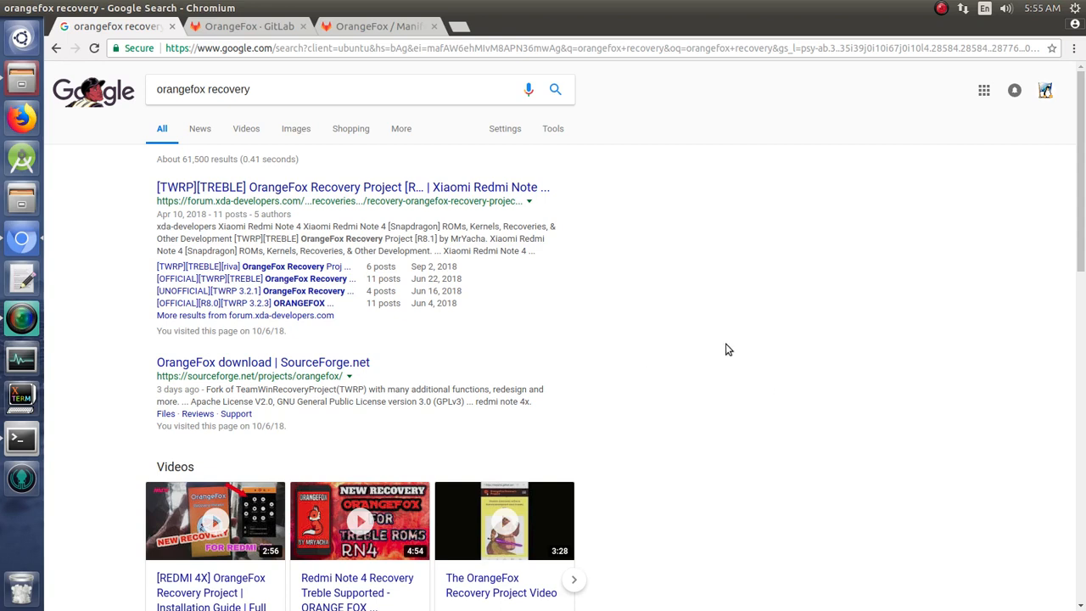
pyautogui.moveTo(526, 356)
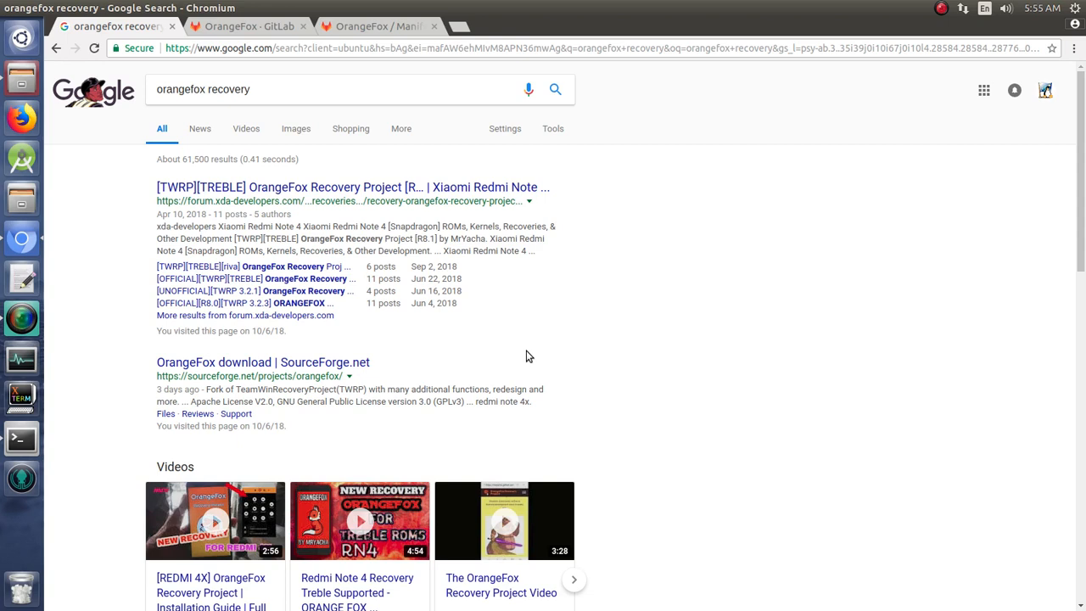
pyautogui.moveTo(445, 125)
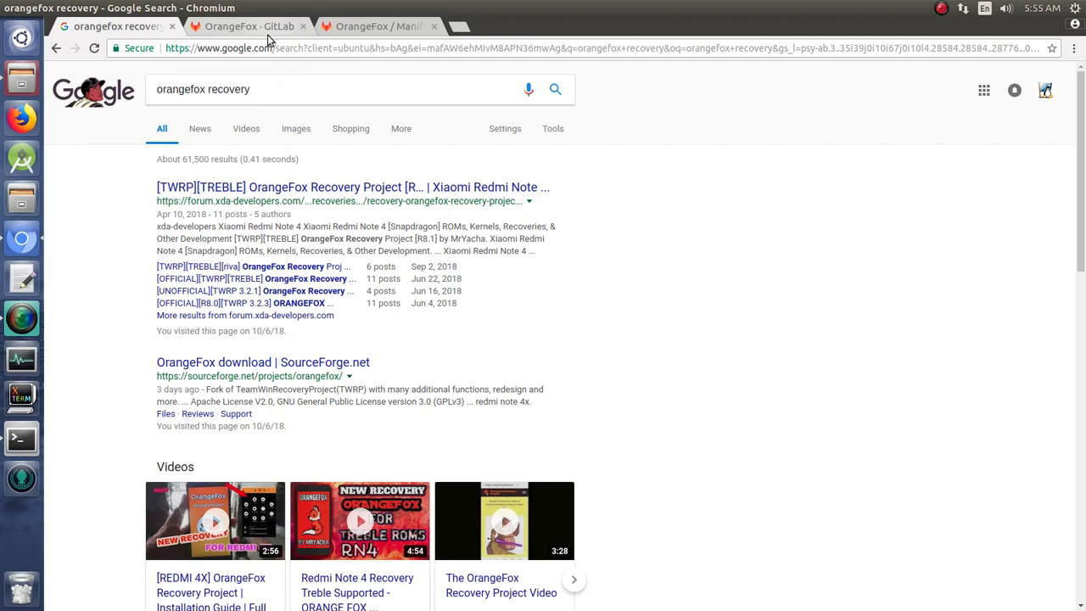
# Show the OrangeFox GitLab group page with its Devices, Kernels, Manifest, Recovery, Build and Vendor entries.
pyautogui.click(248, 26)
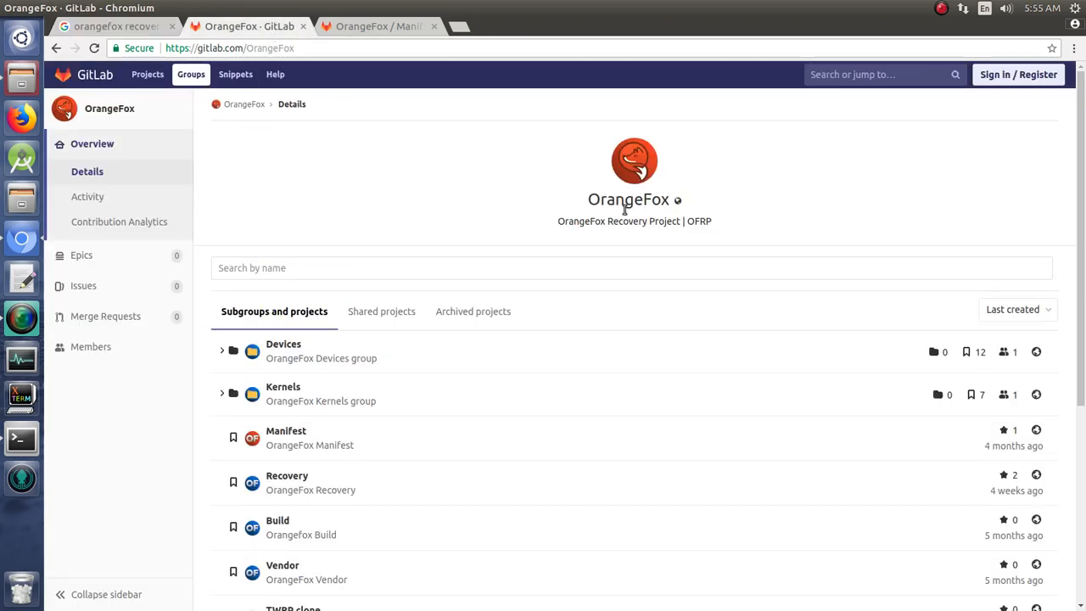
pyautogui.moveTo(367, 207)
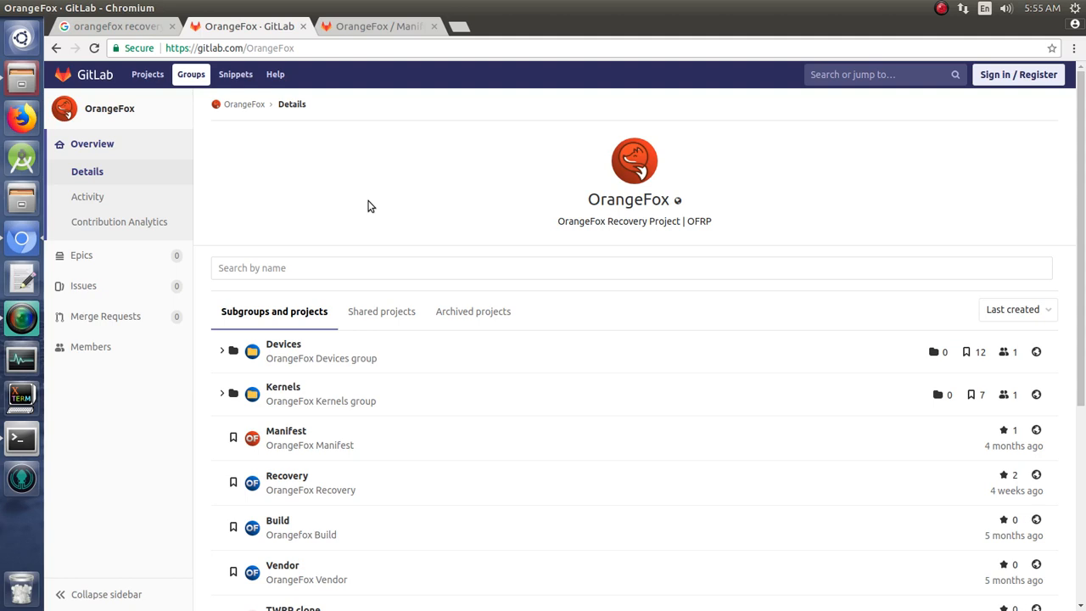
pyautogui.moveTo(544, 403)
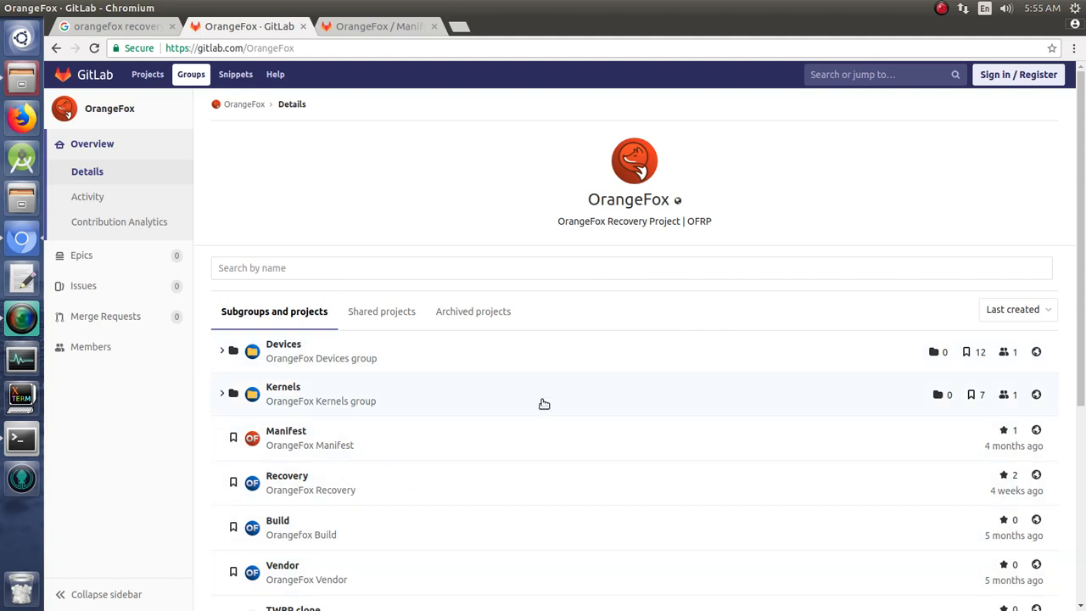
pyautogui.moveTo(628, 178)
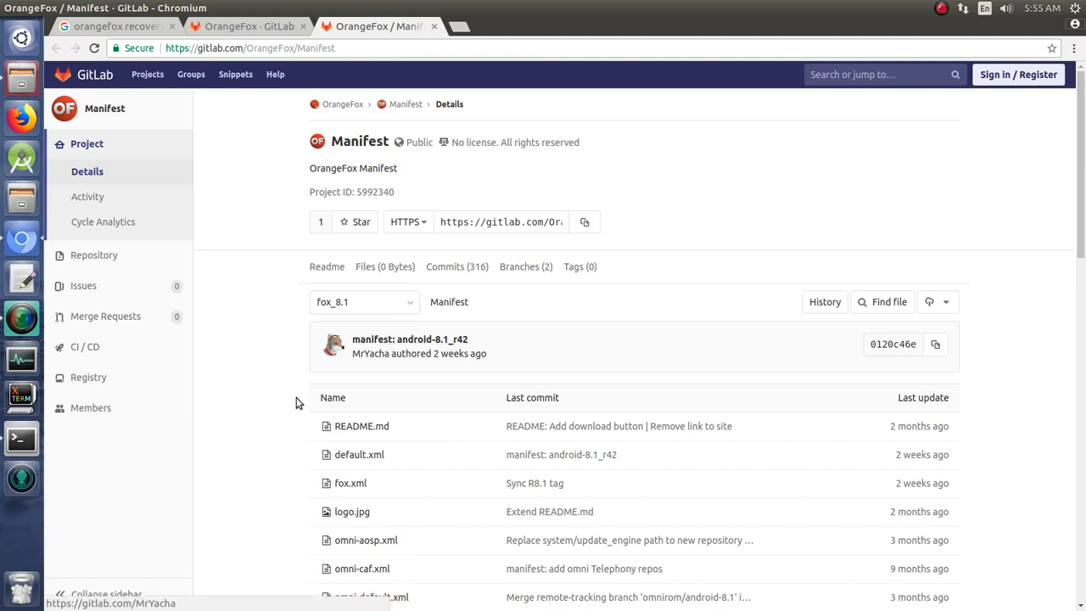
# Scroll the Manifest README down to the 'Prepare to build' repo init instructions.
pyautogui.scroll(-3)
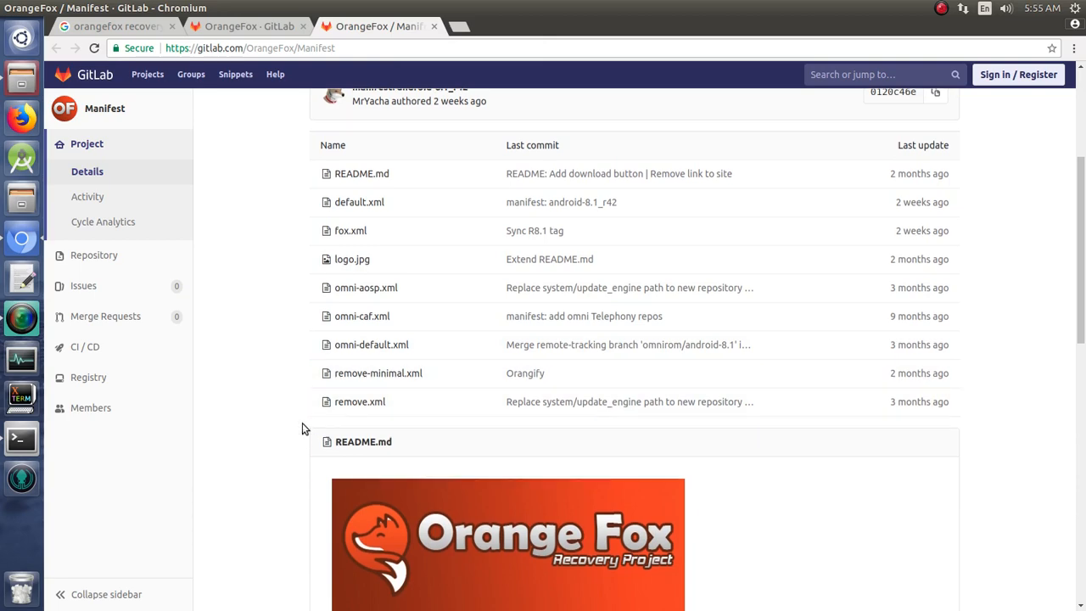
pyautogui.scroll(-3)
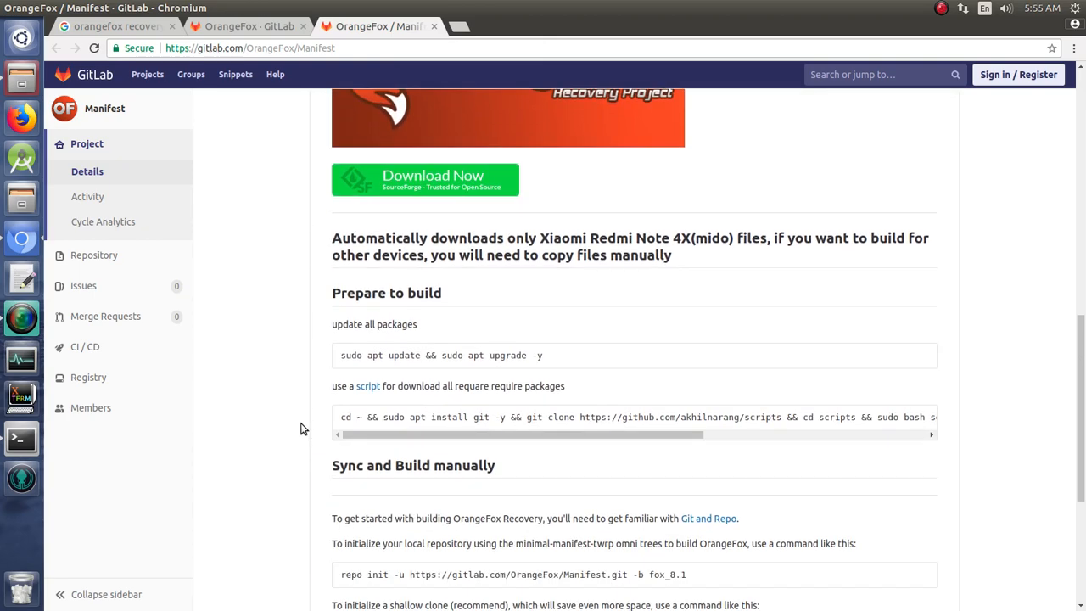
pyautogui.moveTo(751, 251)
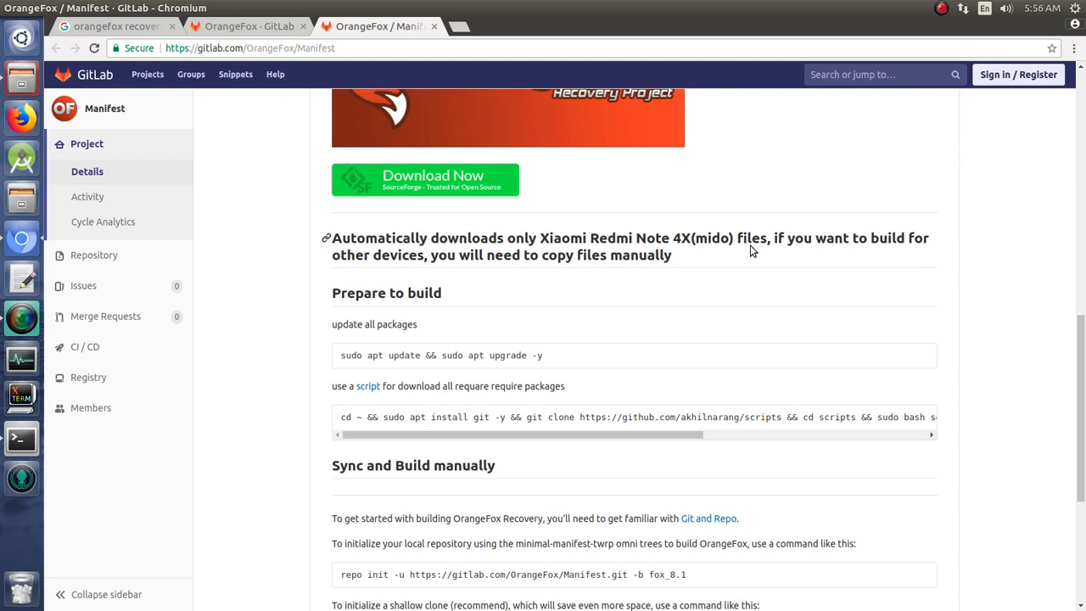
pyautogui.moveTo(331, 383)
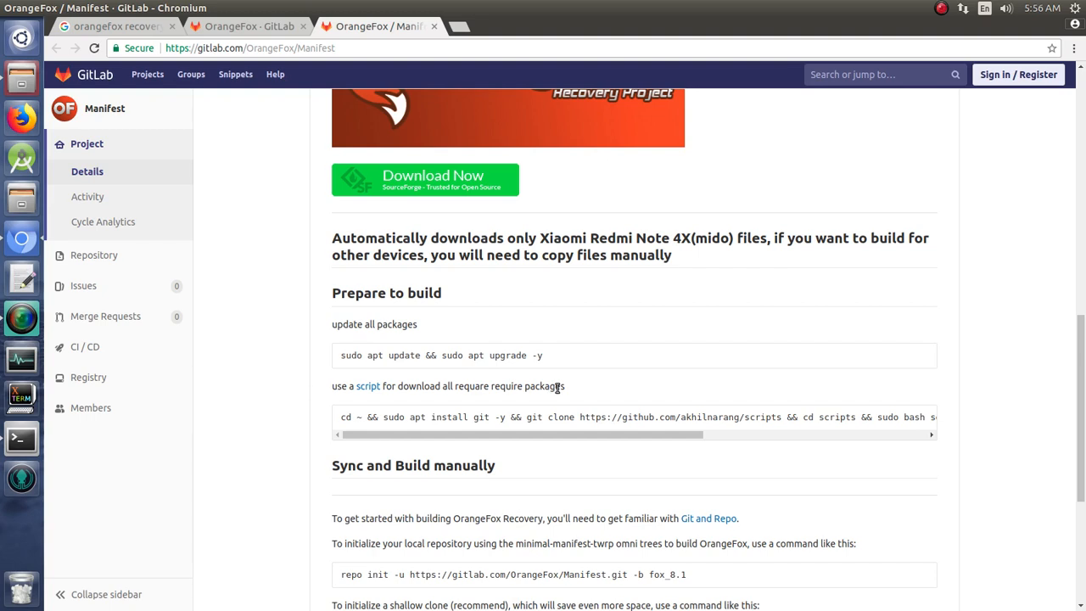
pyautogui.moveTo(533, 416)
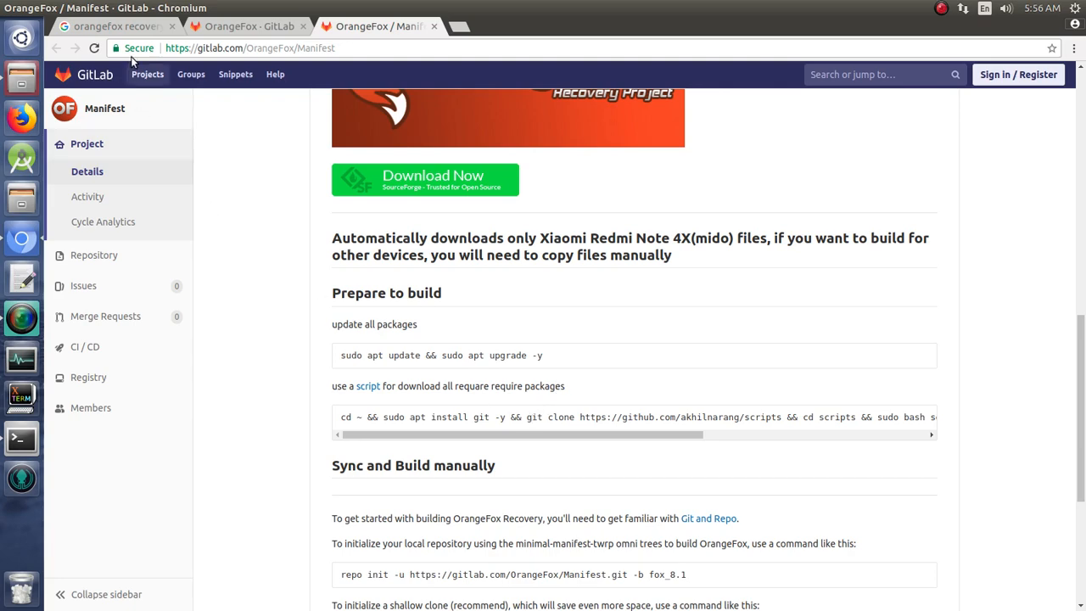
# Search Google for 'aosp' and open the Establishing a Build Environment guide.
pyautogui.click(116, 27)
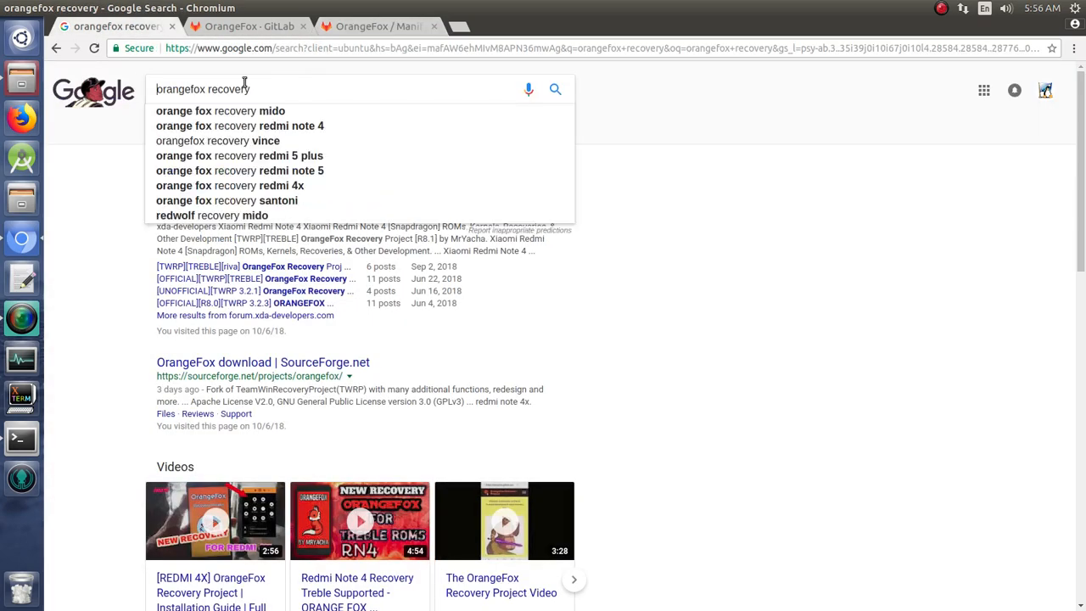
pyautogui.write('aosp')
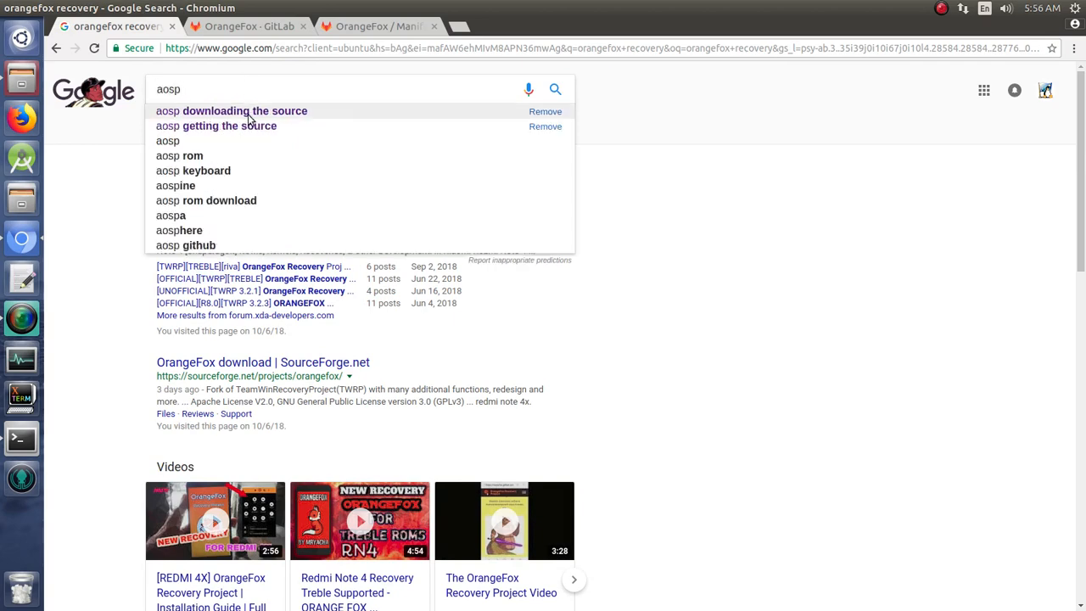
pyautogui.click(244, 110)
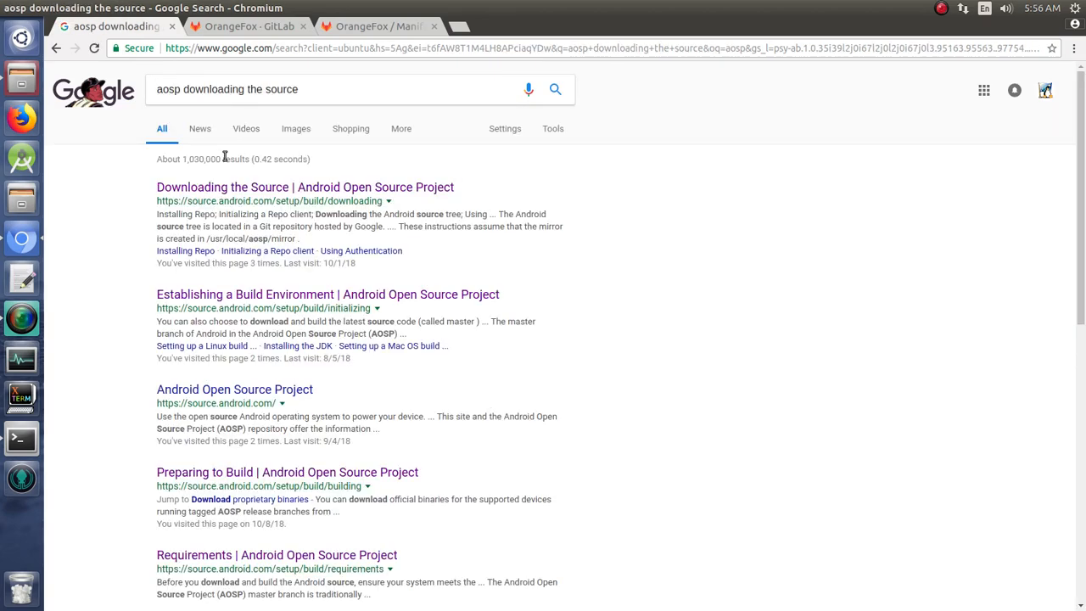
pyautogui.click(305, 187)
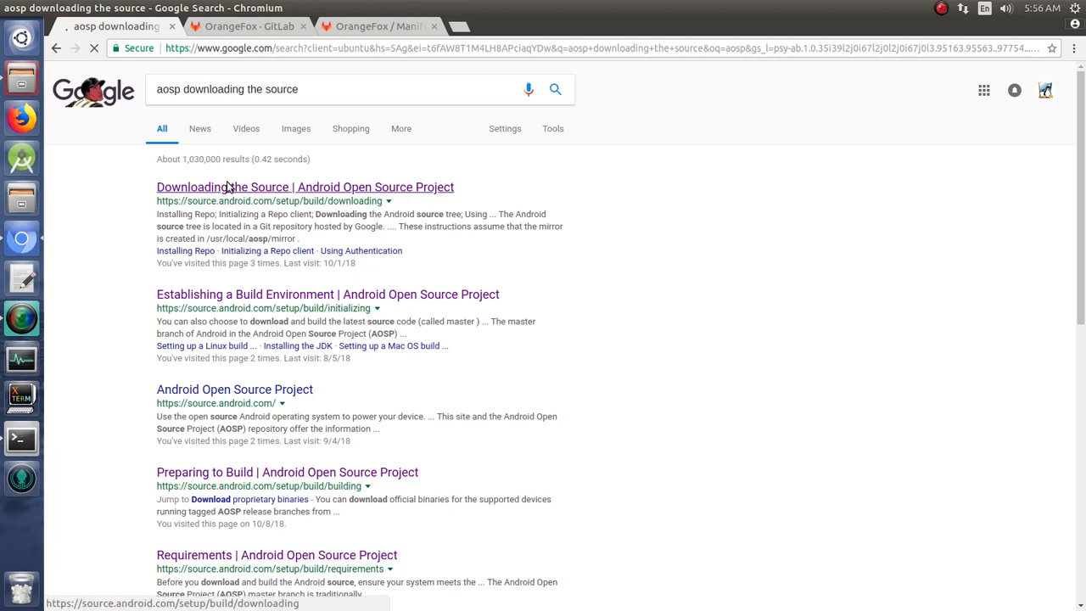
pyautogui.click(305, 187)
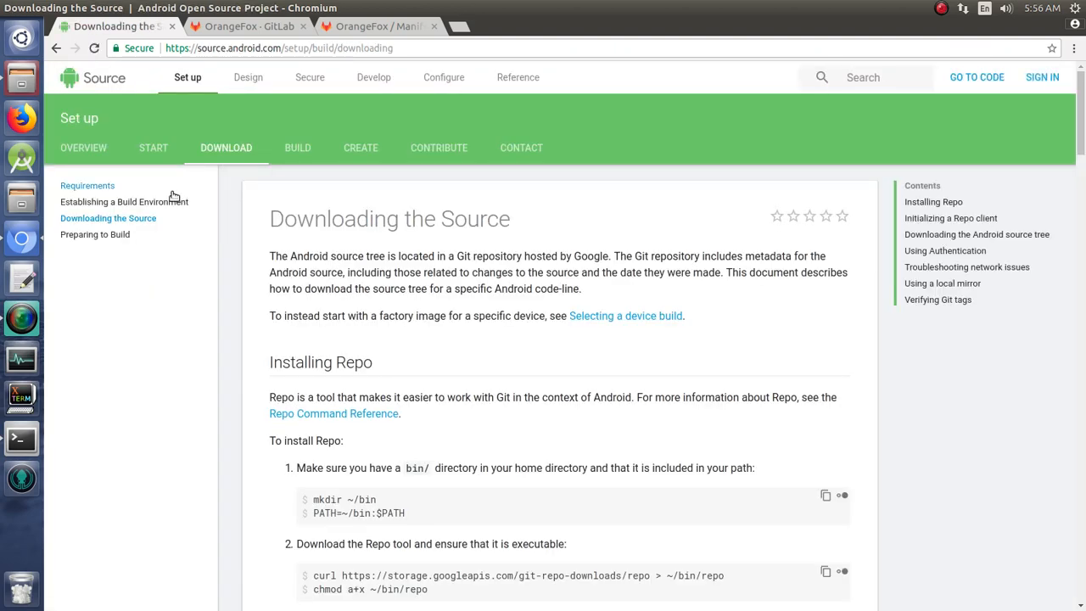
pyautogui.click(124, 202)
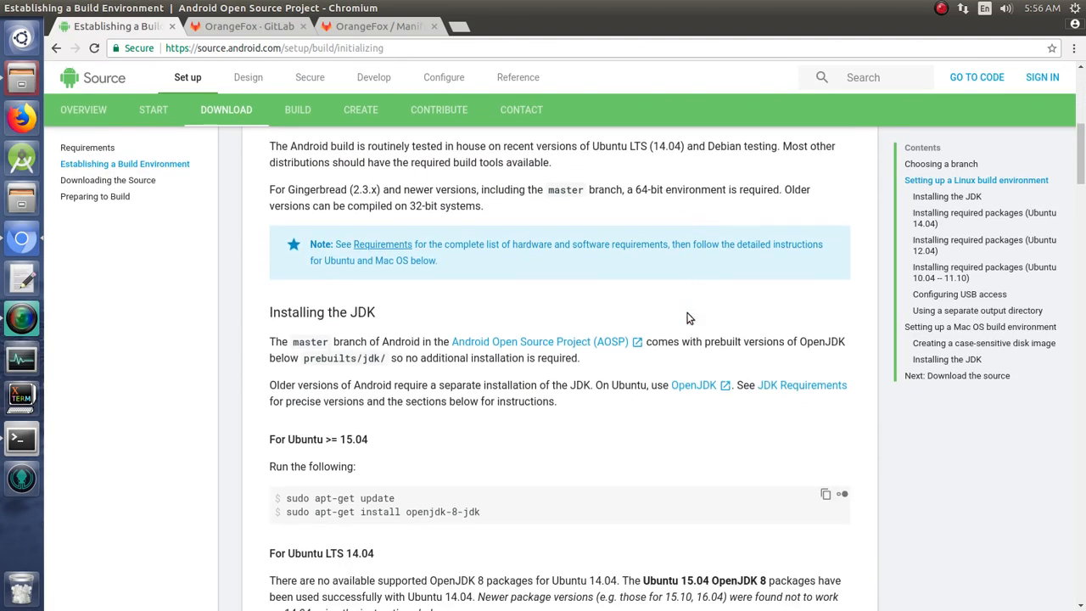
# Read past the JDK and Ubuntu package steps to 'Using a separate output directory'.
pyautogui.scroll(-3)
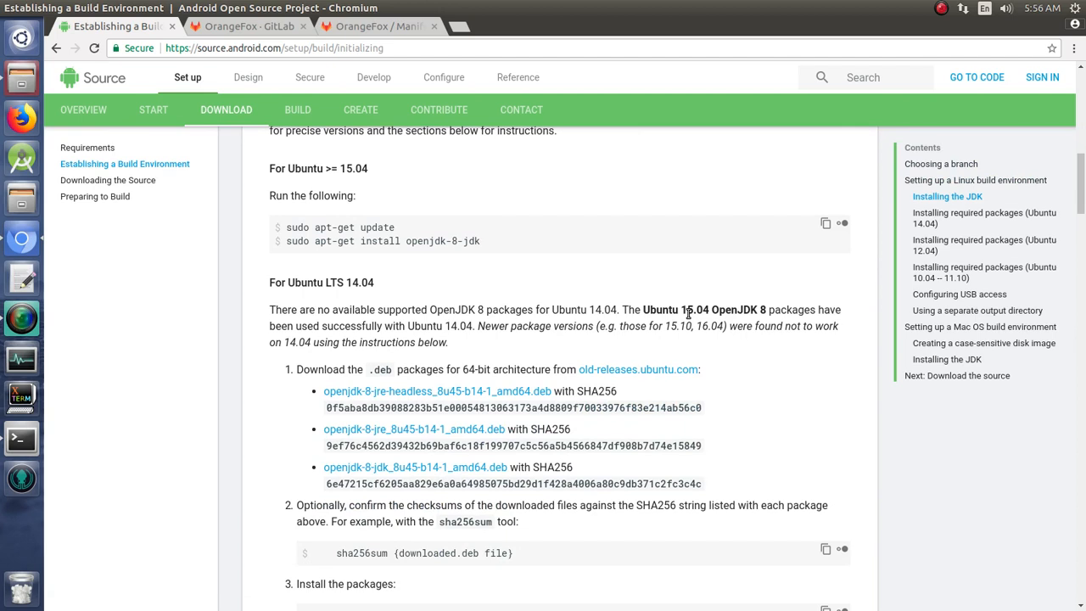
pyautogui.moveTo(577, 312)
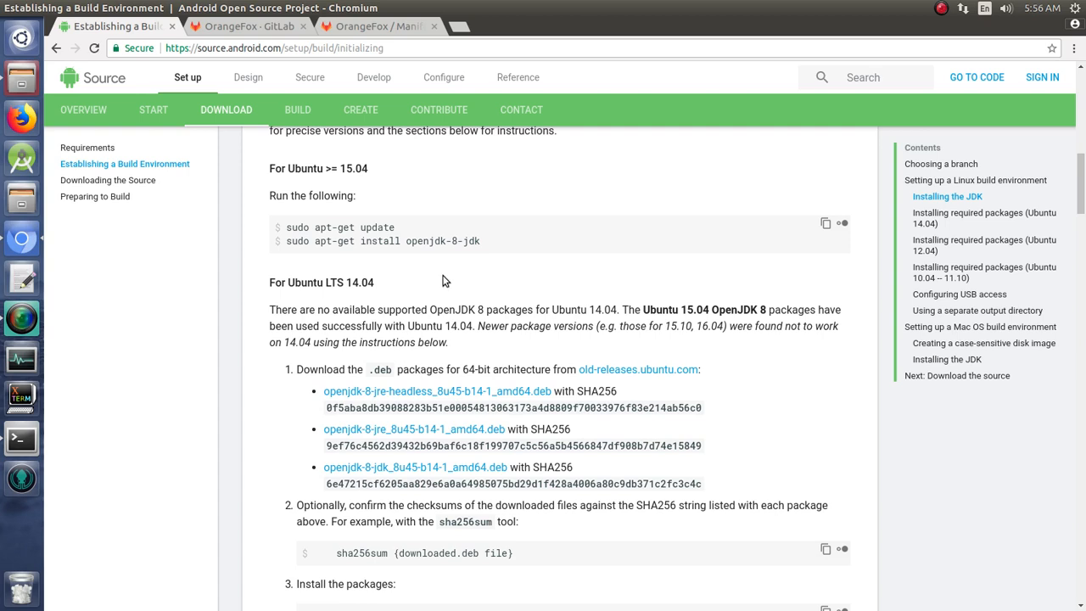
pyautogui.moveTo(653, 298)
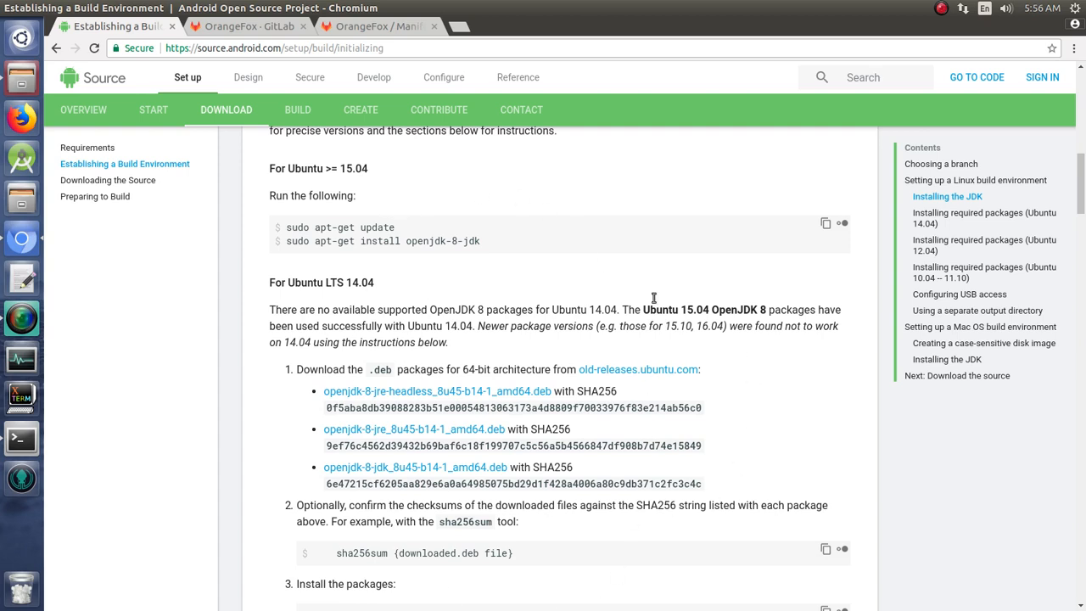
pyautogui.scroll(-3)
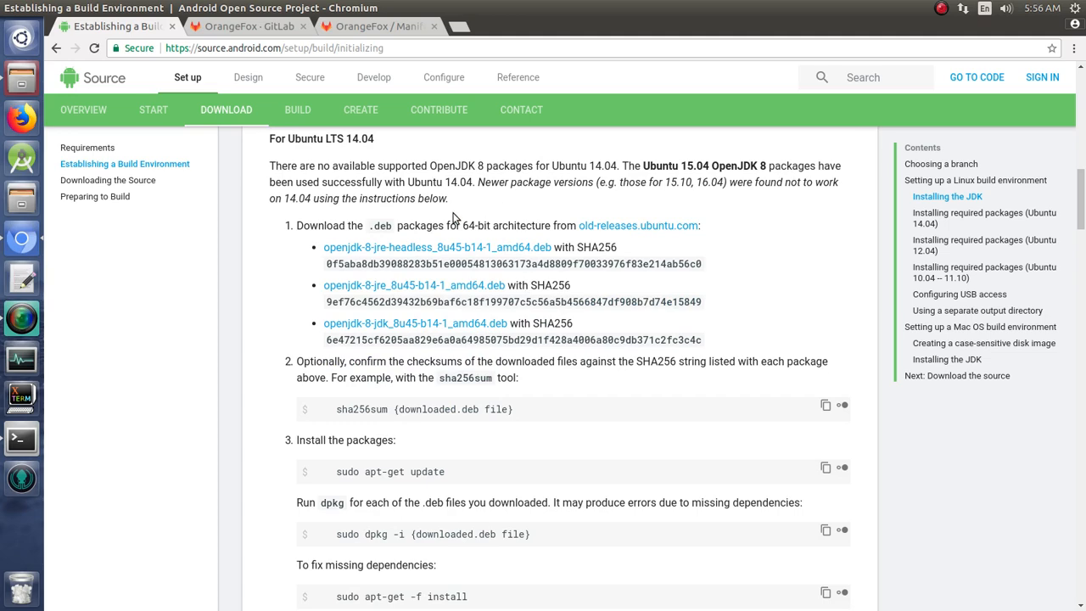
pyautogui.moveTo(598, 401)
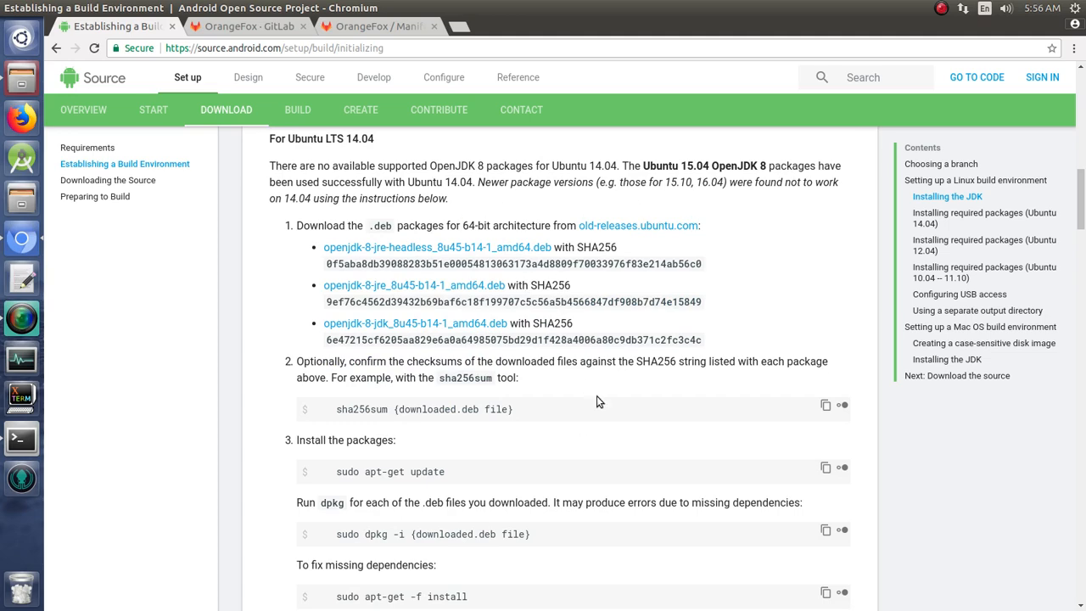
pyautogui.scroll(-3)
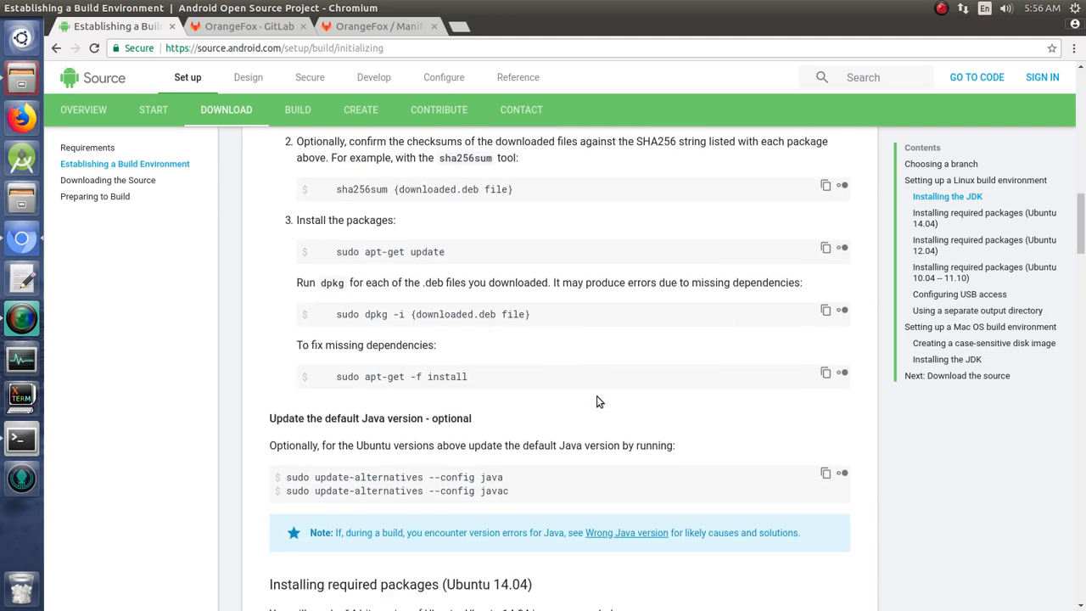
pyautogui.scroll(-3)
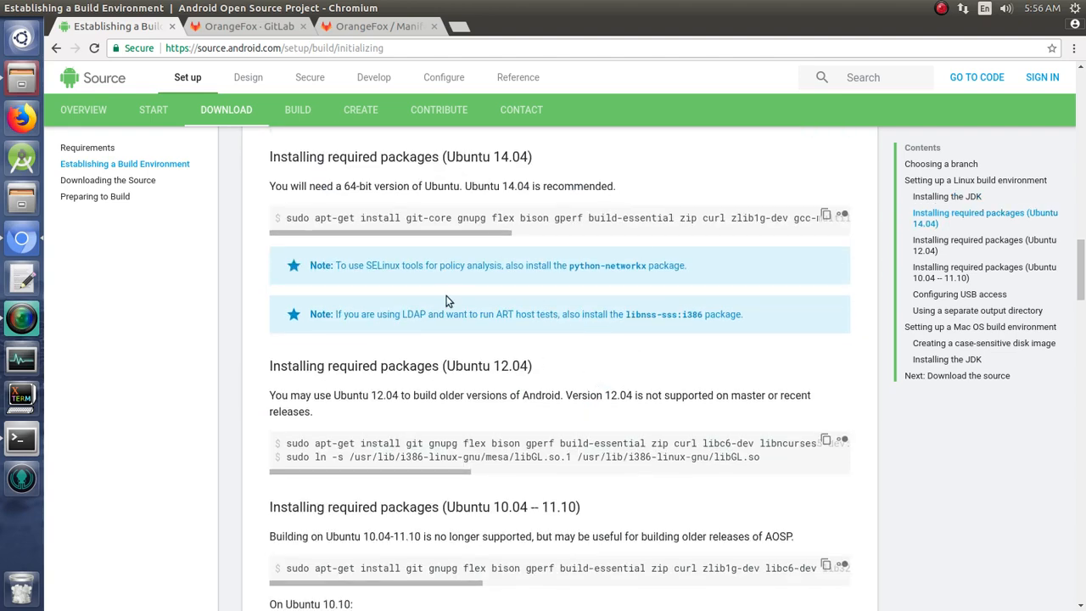
pyautogui.moveTo(511, 221)
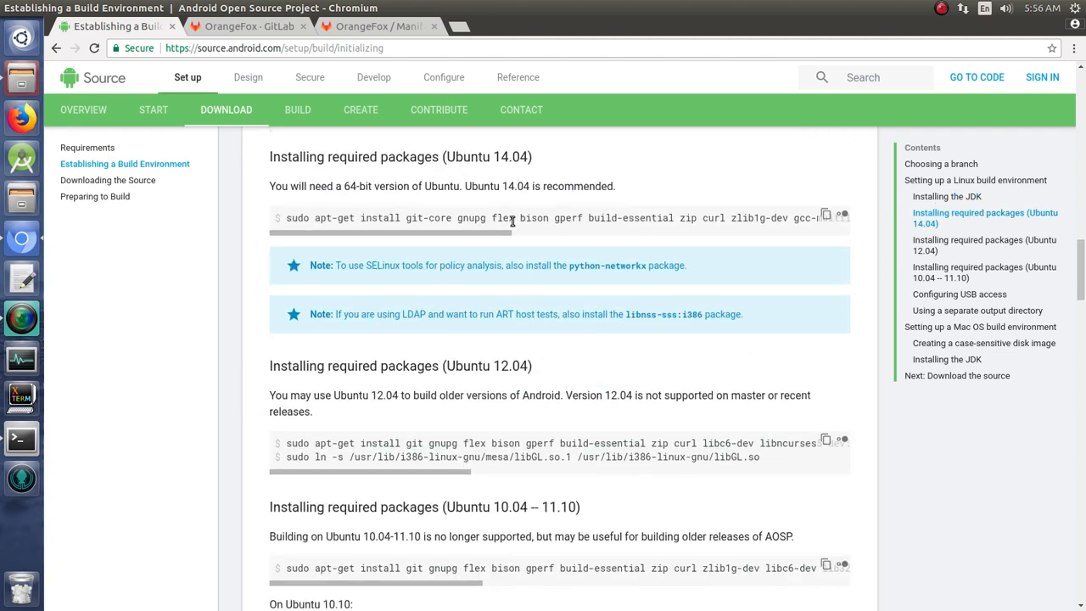
pyautogui.scroll(-3)
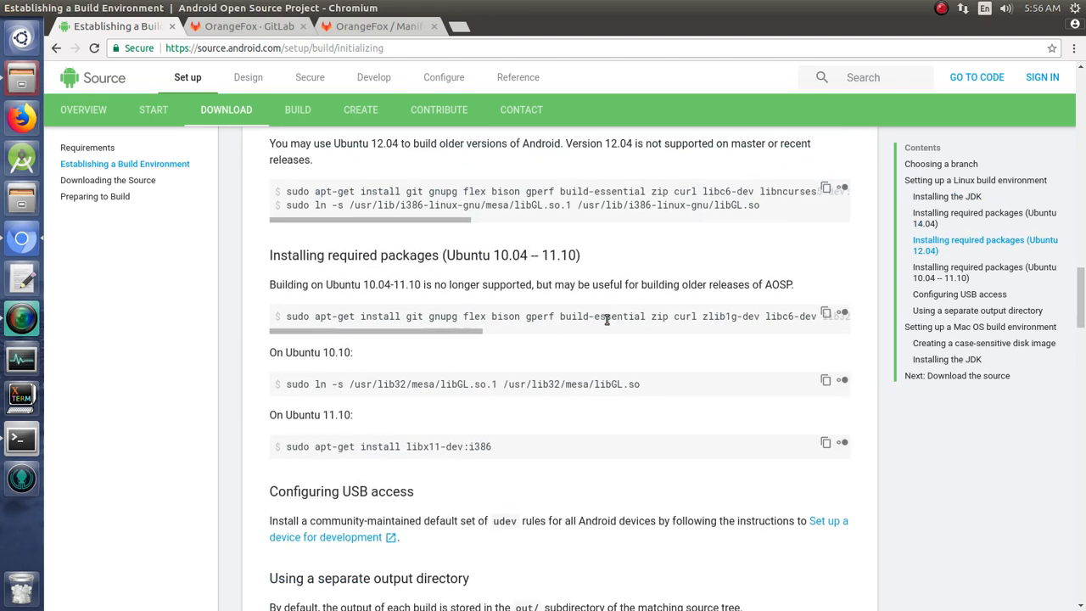
pyautogui.scroll(-3)
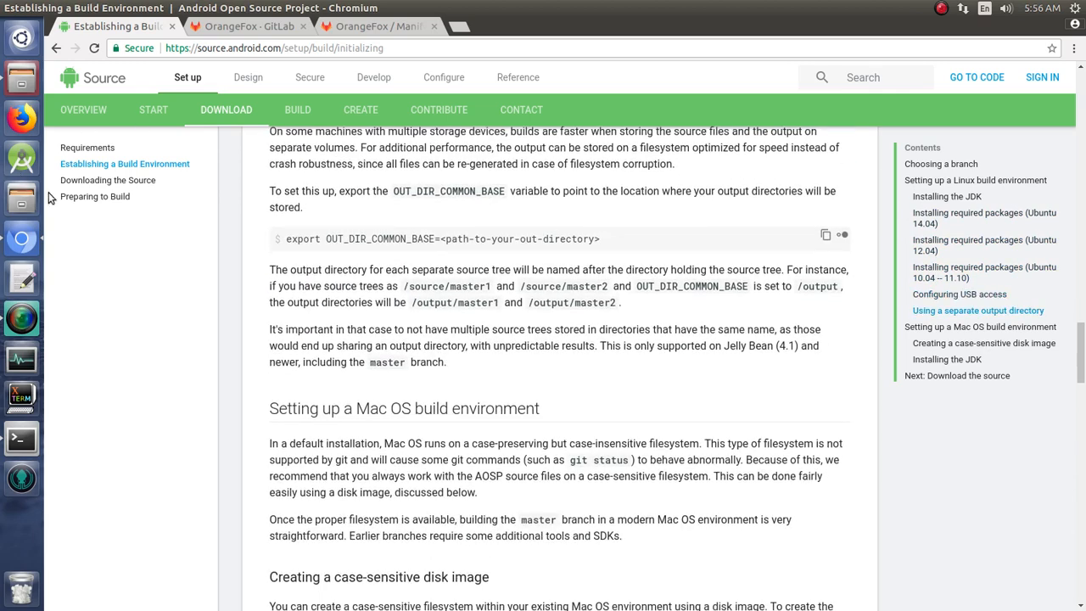
# Open the Downloading the Source page from the sidebar to see the Installing Repo steps.
pyautogui.click(108, 180)
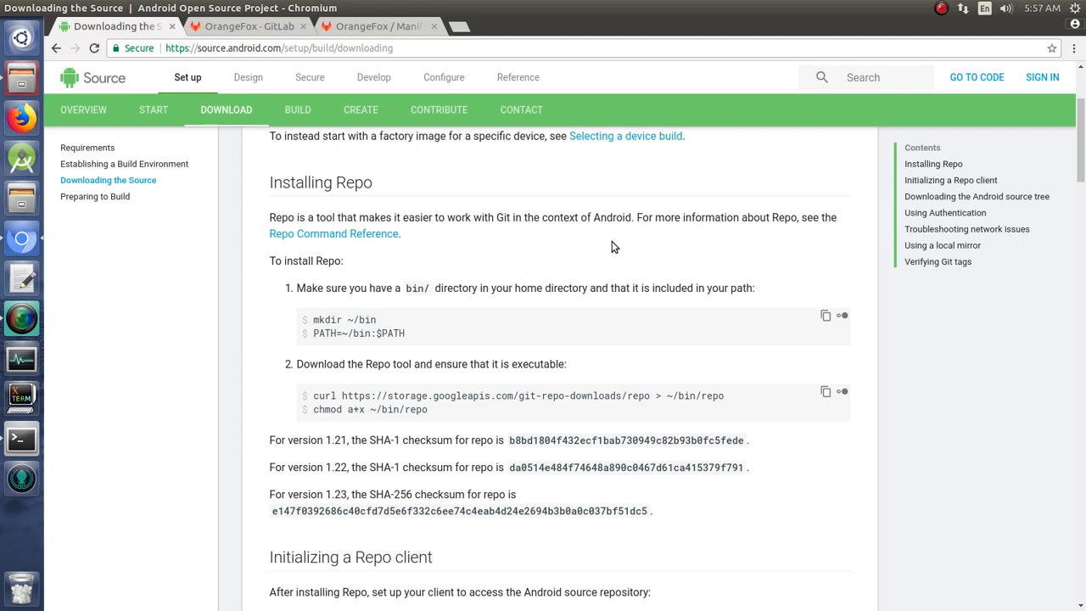
pyautogui.moveTo(557, 245)
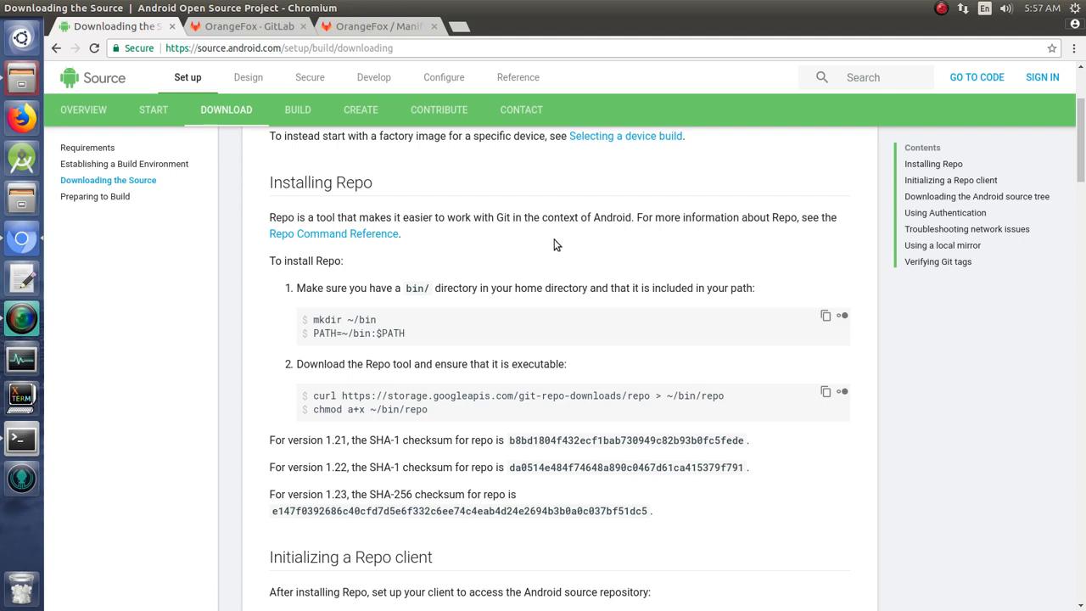
pyautogui.moveTo(288, 34)
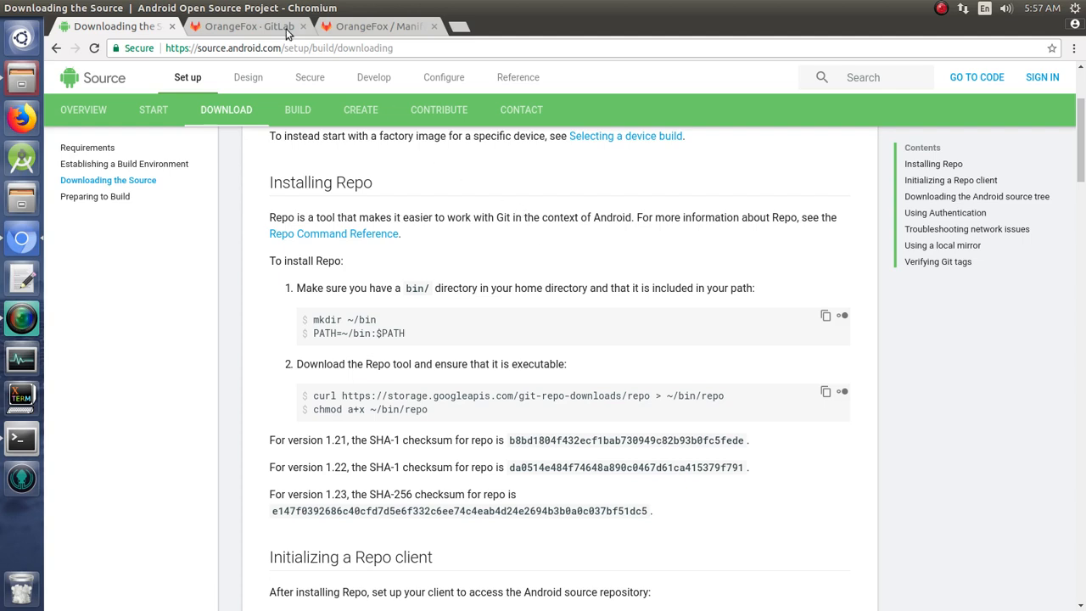
# Compare the OrangeFox Manifest README with the AOSP Downloading the Source page.
pyautogui.click(377, 26)
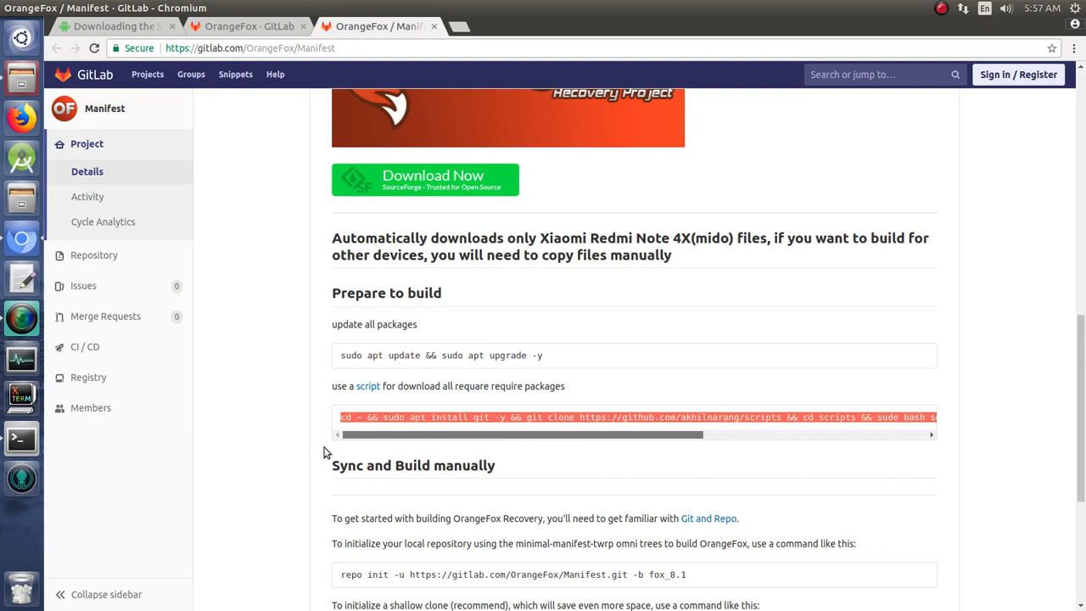
pyautogui.moveTo(547, 435)
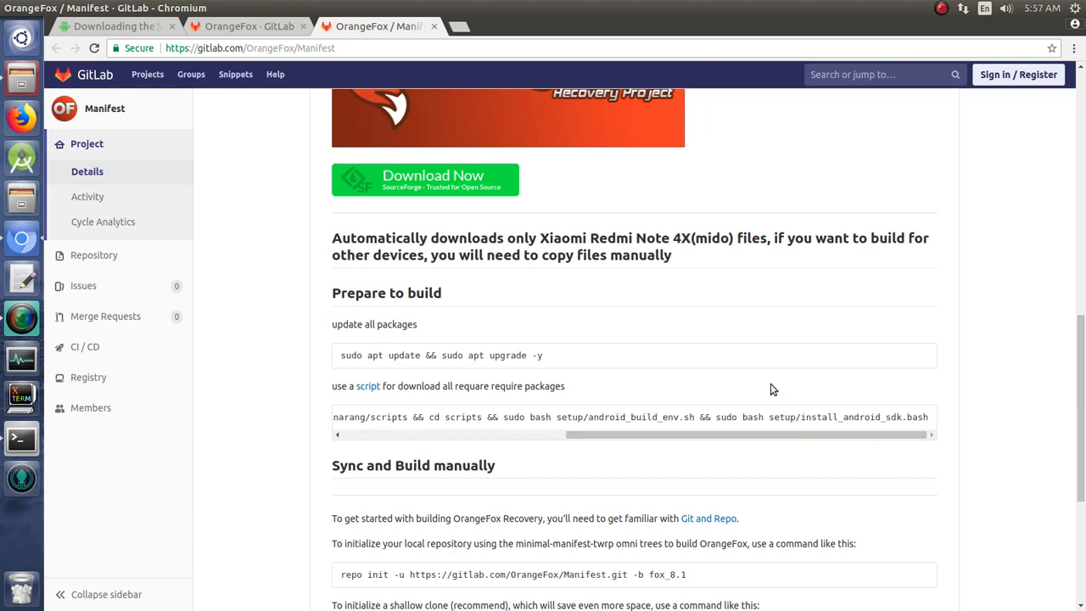
pyautogui.click(114, 26)
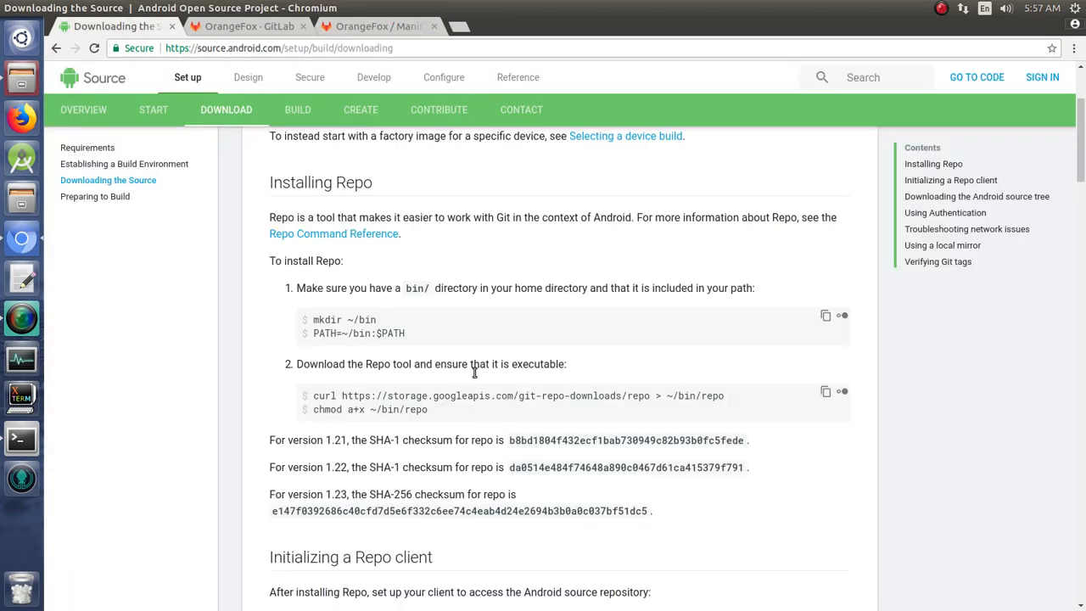
pyautogui.click(378, 26)
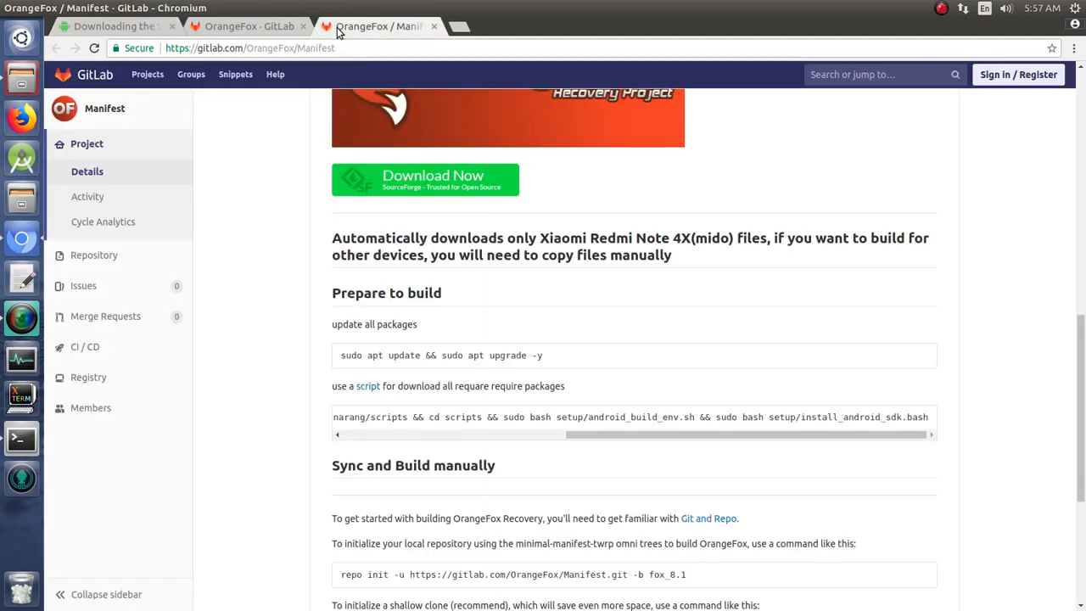
# Scroll the Manifest README to the Sync and Build manually commands, cross-checking AOSP.
pyautogui.scroll(-3)
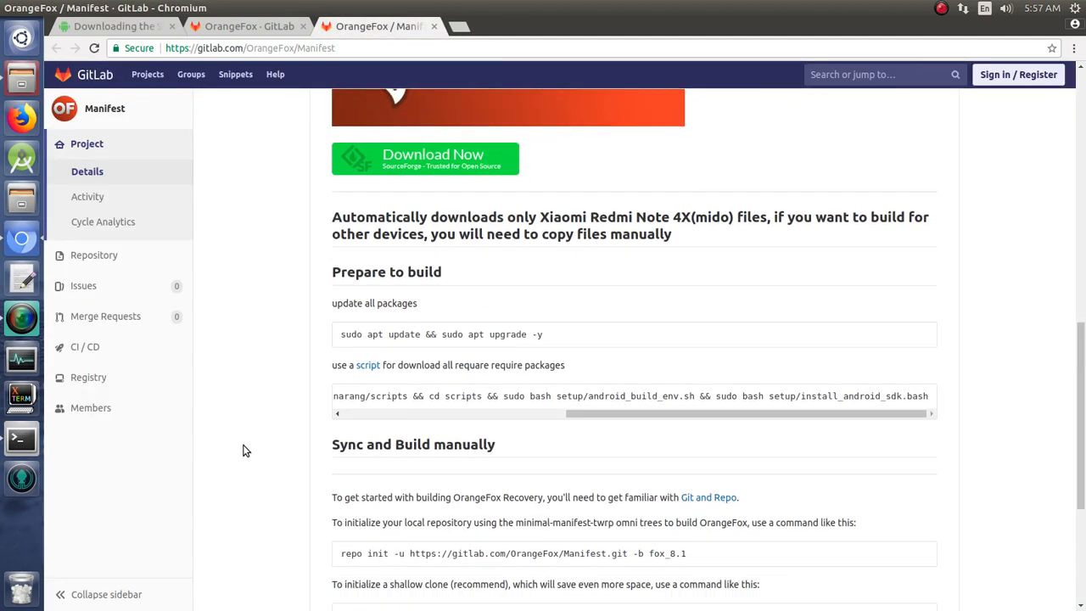
pyautogui.scroll(-3)
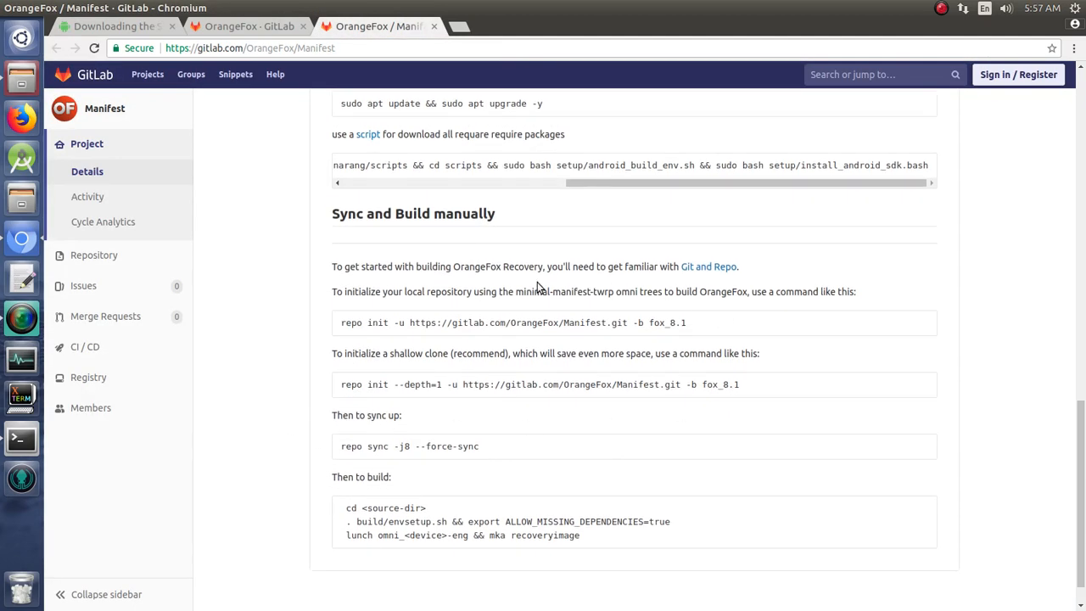
pyautogui.moveTo(340, 226)
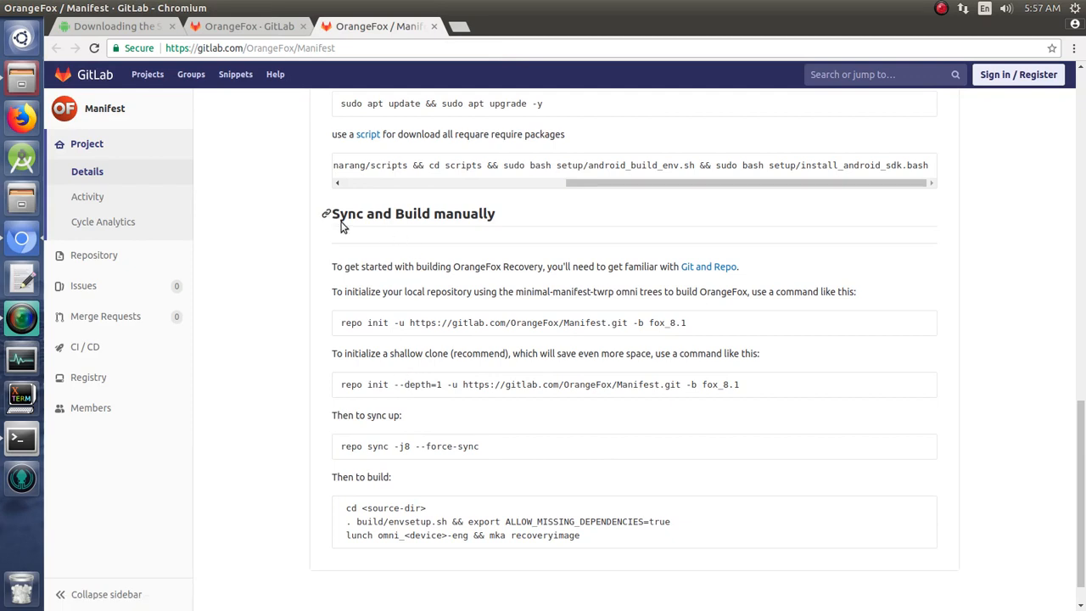
pyautogui.doubleClick(413, 213)
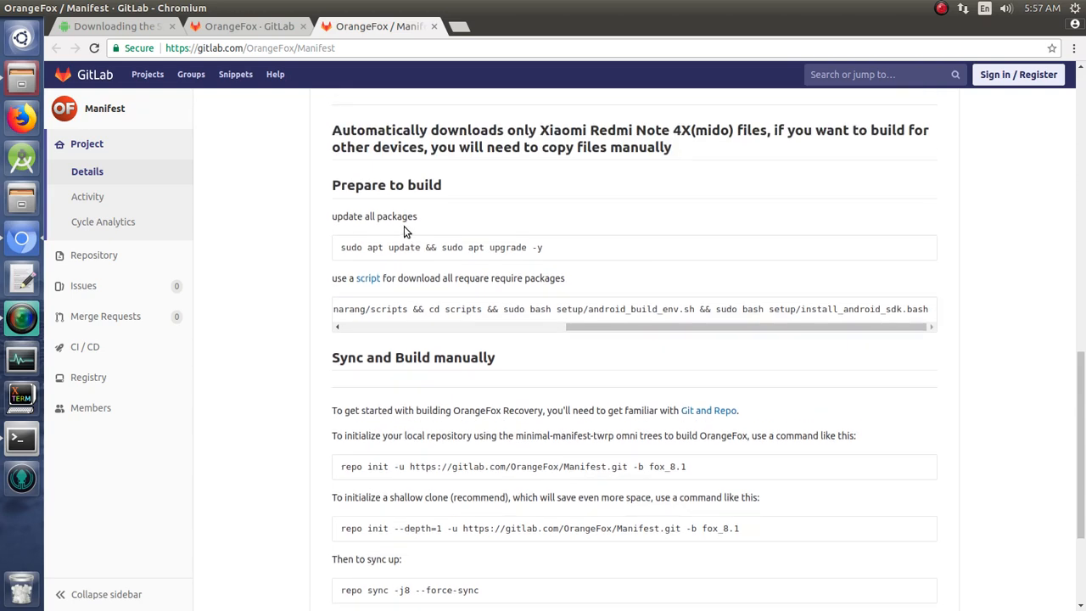
pyautogui.moveTo(727, 151)
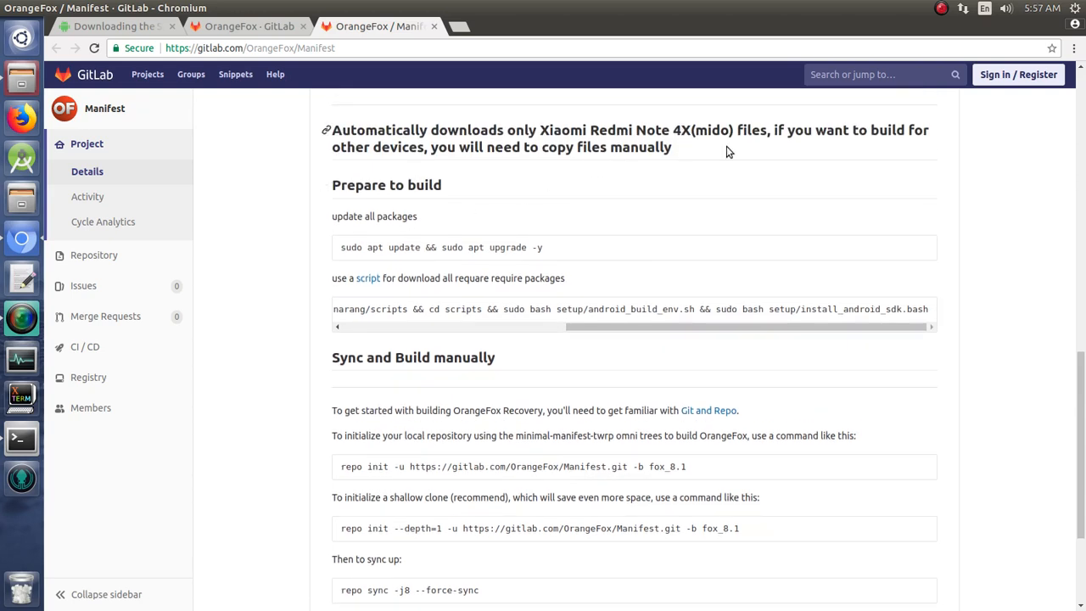
pyautogui.scroll(-3)
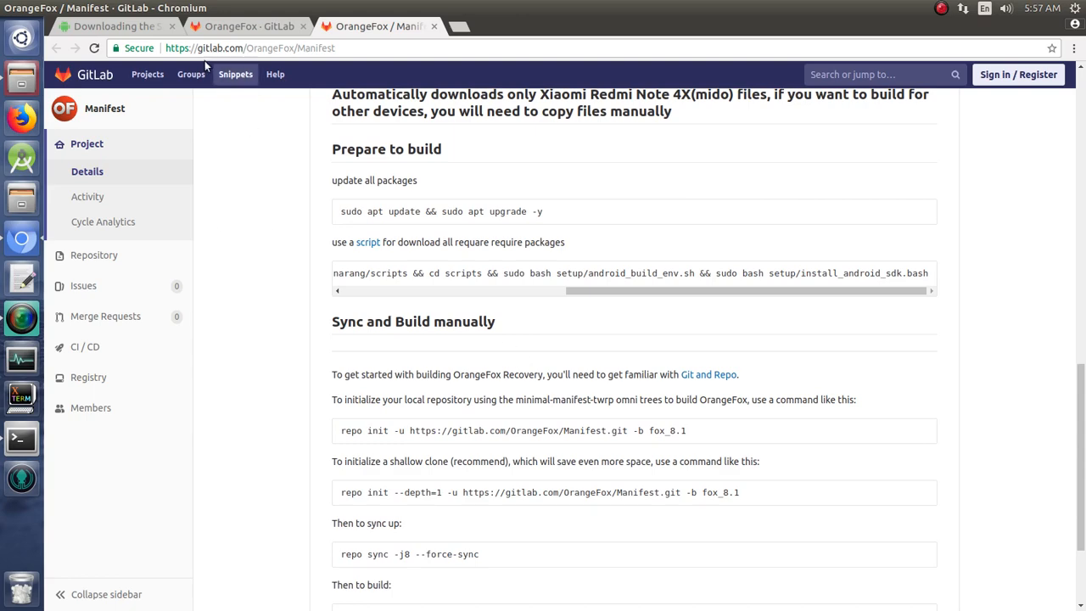
pyautogui.click(115, 26)
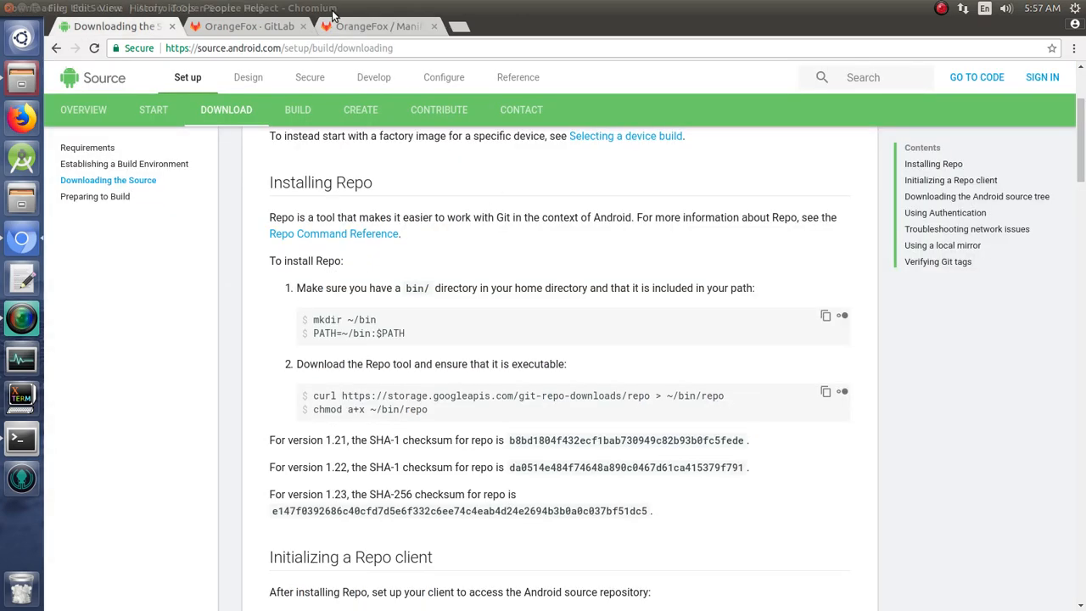
pyautogui.click(378, 25)
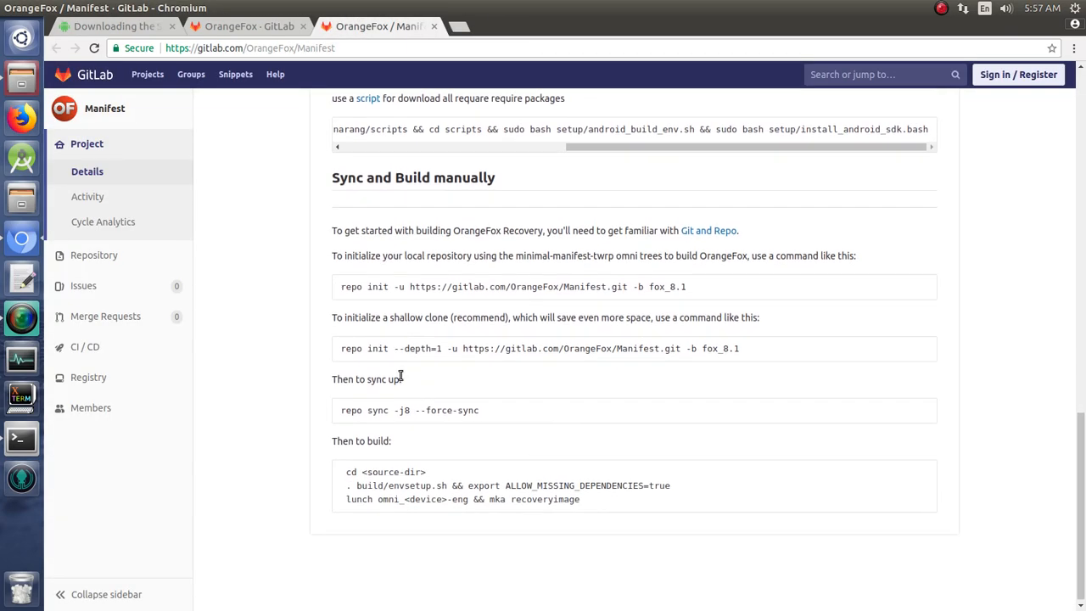
pyautogui.moveTo(361, 286)
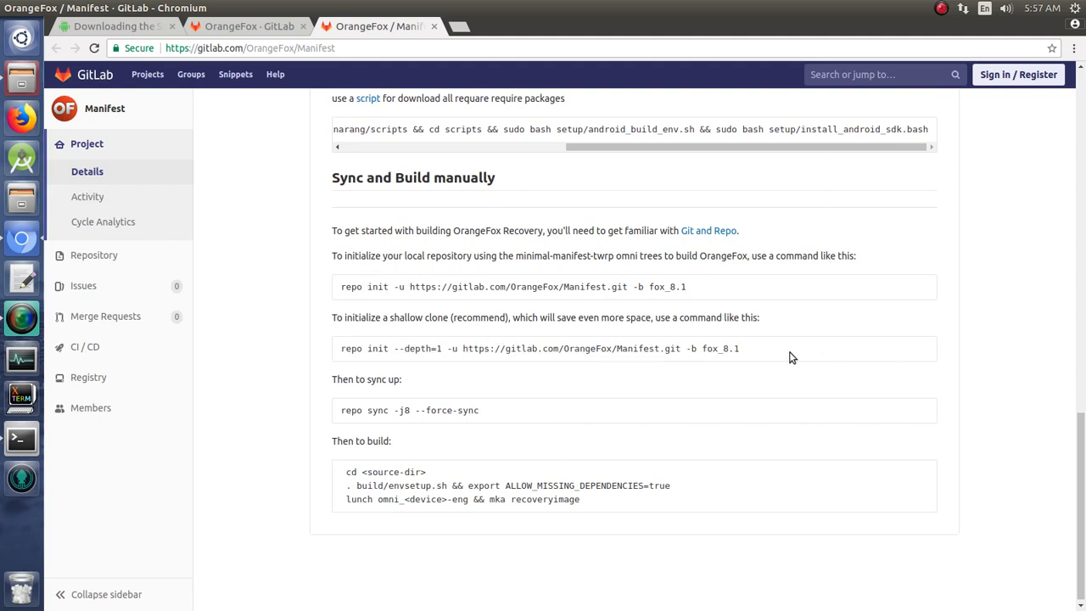
pyautogui.moveTo(377, 363)
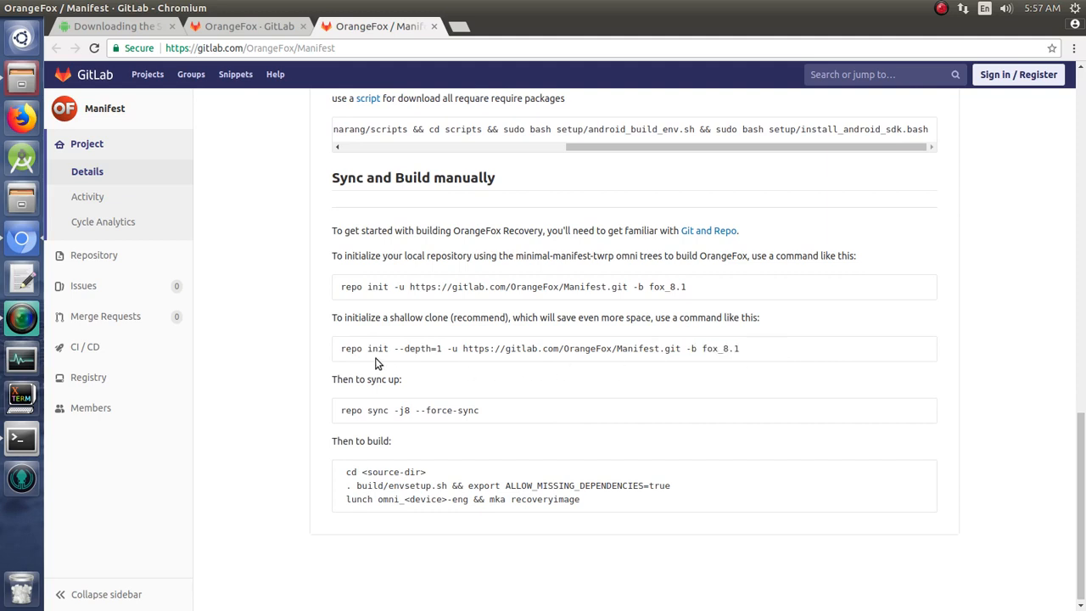
# Select the shallow repo init command, then the 'repo sync -j8 --force-sync' line.
pyautogui.tripleClick(538, 348)
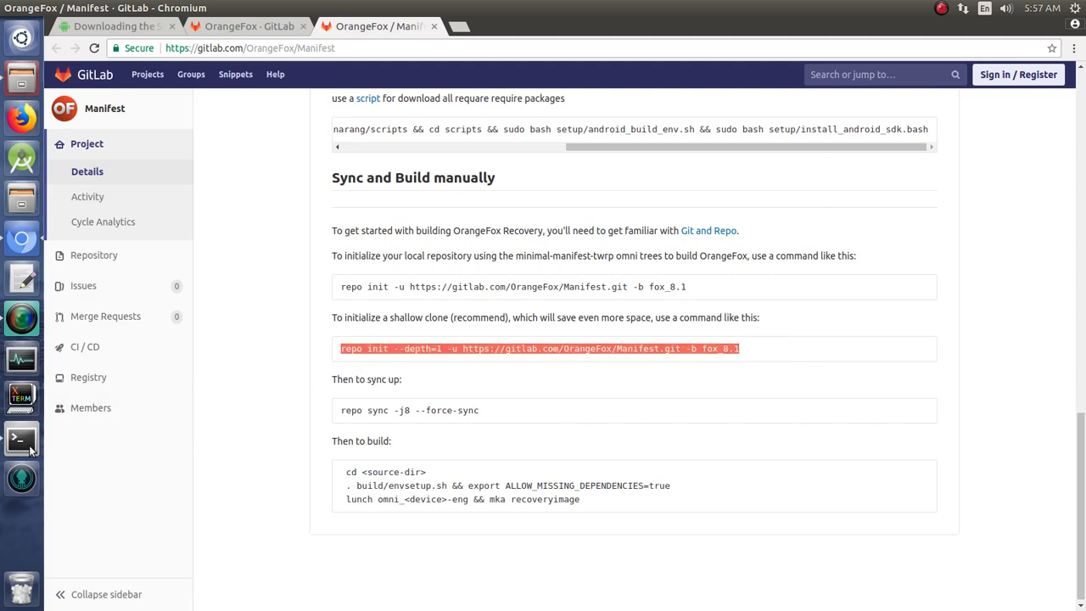
pyautogui.click(22, 438)
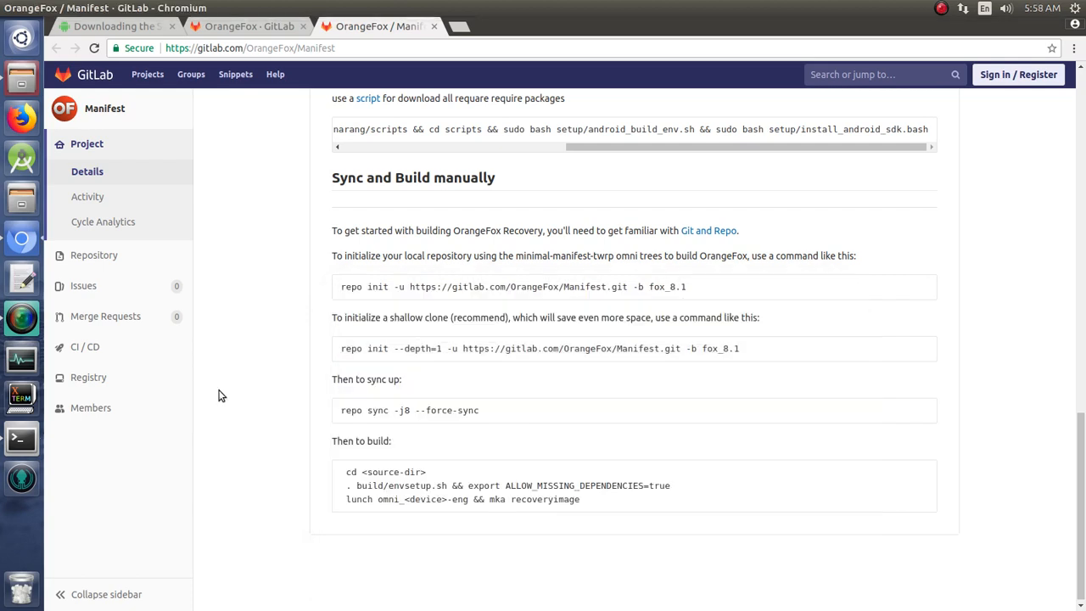
pyautogui.moveTo(487, 416)
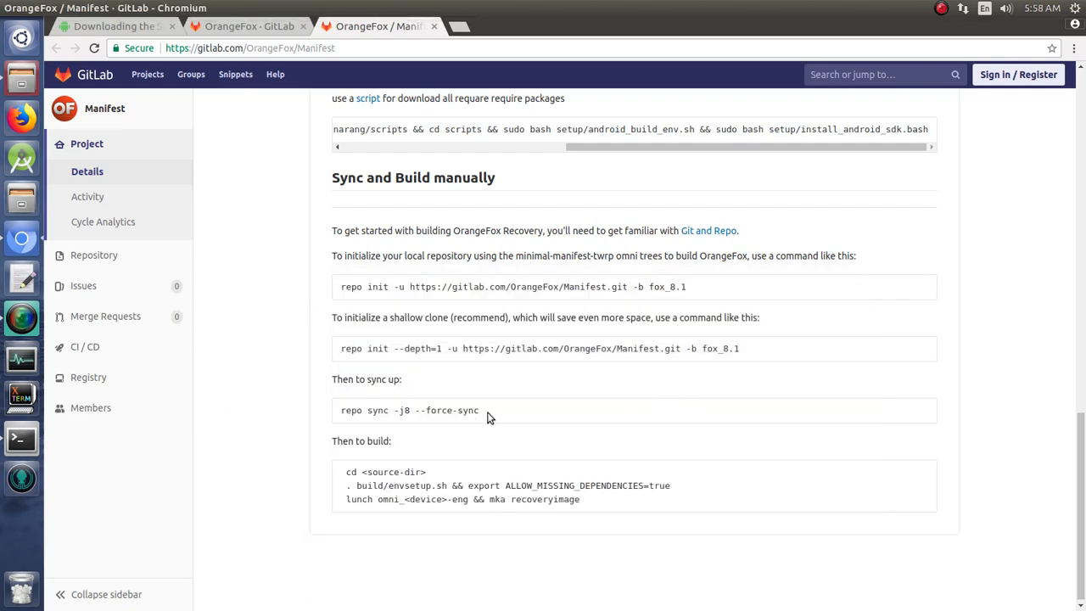
pyautogui.tripleClick(410, 410)
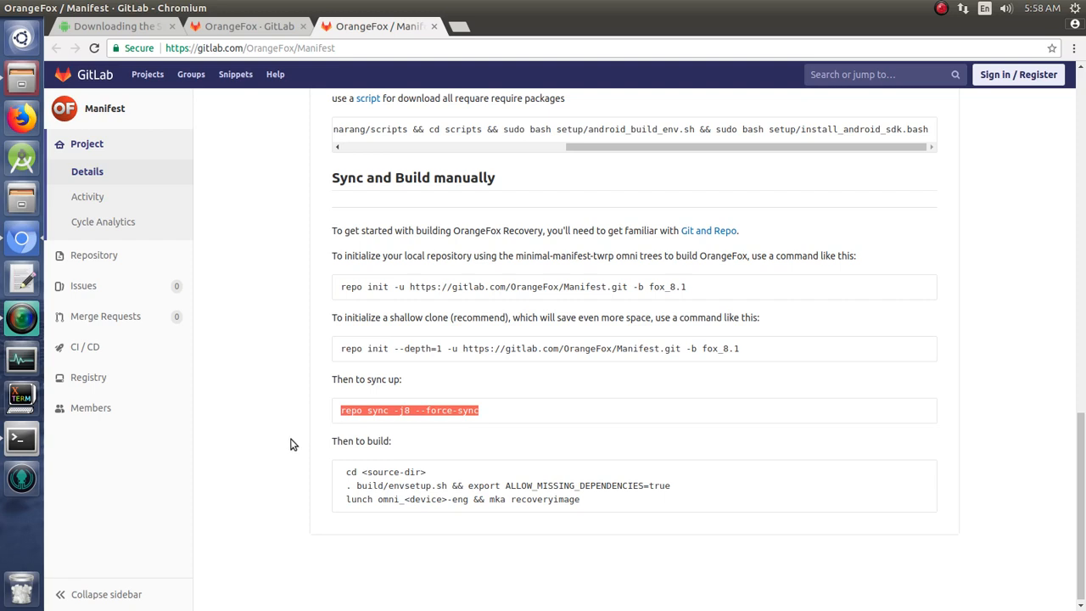
pyautogui.moveTo(379, 570)
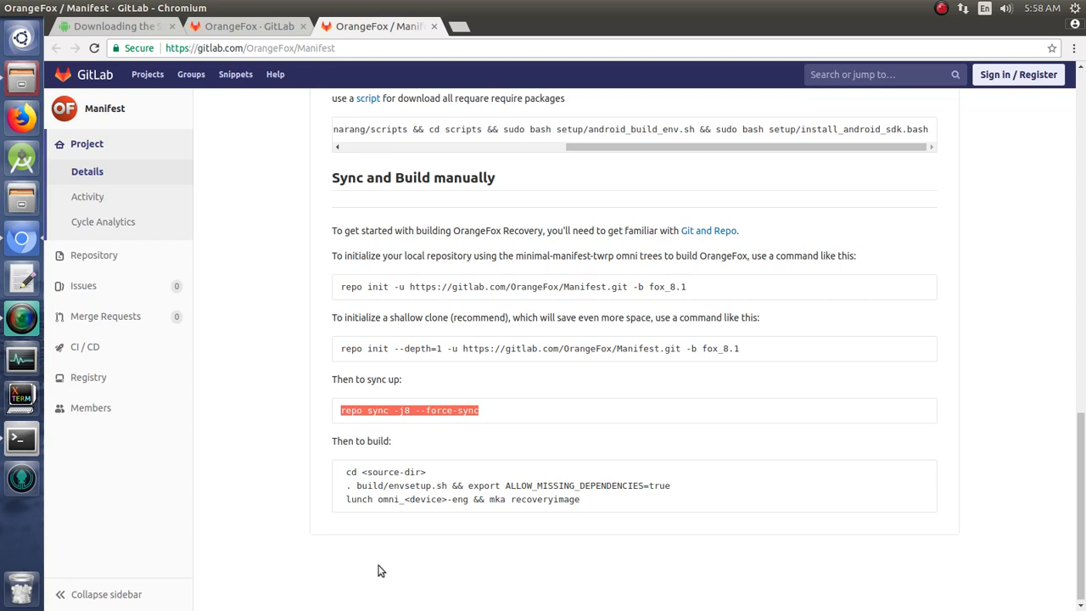
pyautogui.moveTo(161, 487)
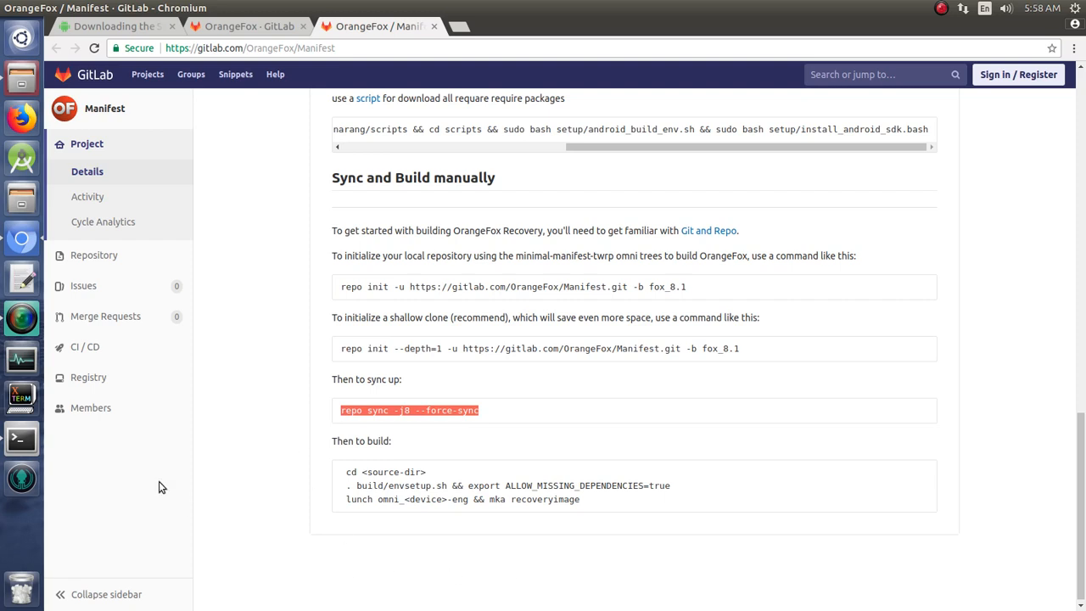
# Bring the terminal forward, move it up, and list the orangefox source tree with ls.
pyautogui.click(20, 439)
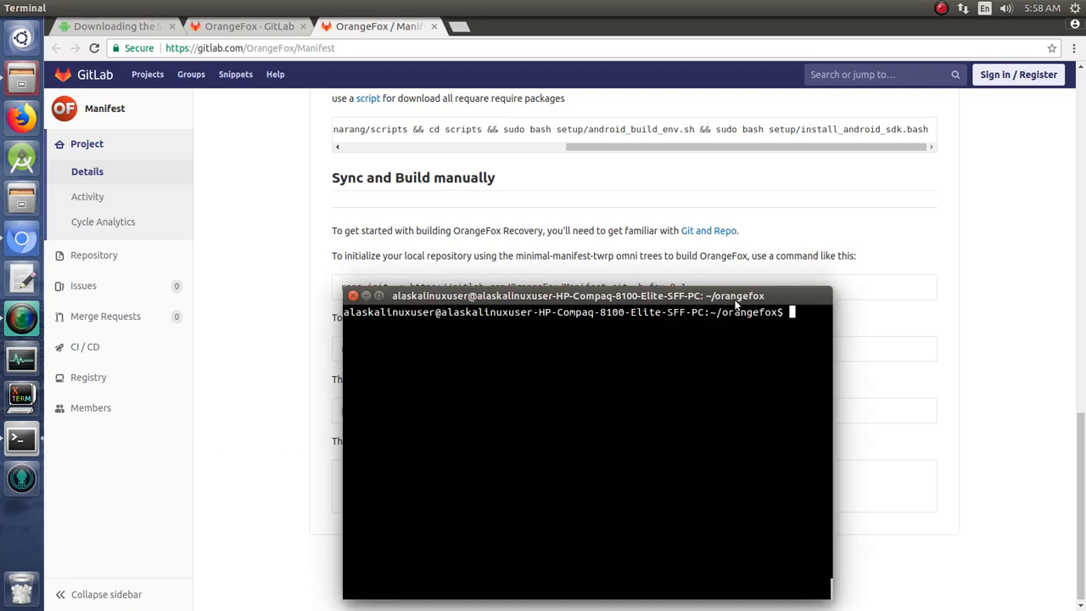
pyautogui.moveTo(576, 295); pyautogui.dragTo(592, 104)
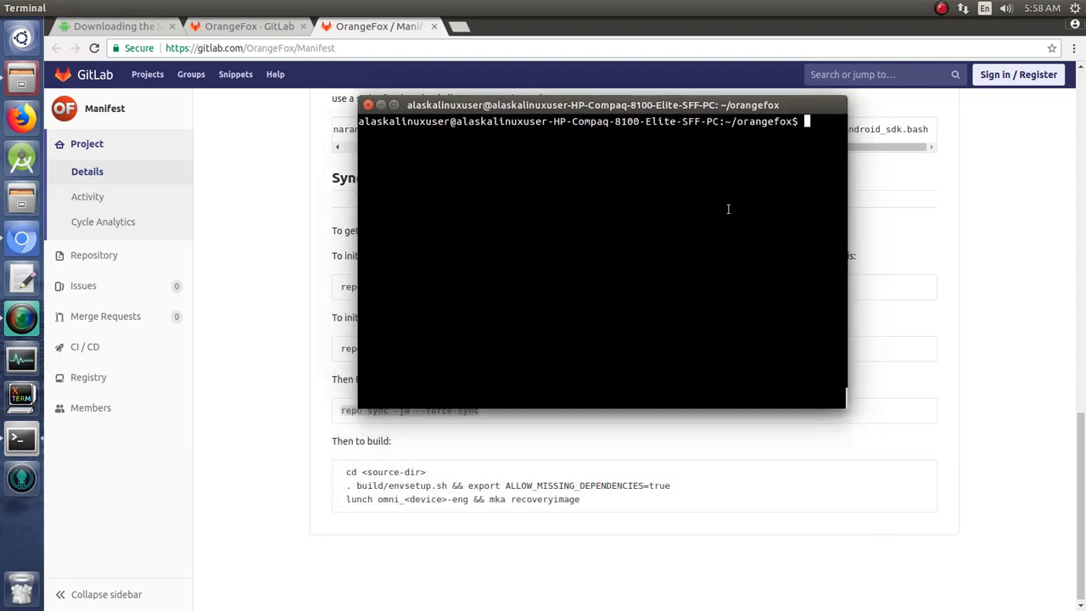
pyautogui.moveTo(549, 50)
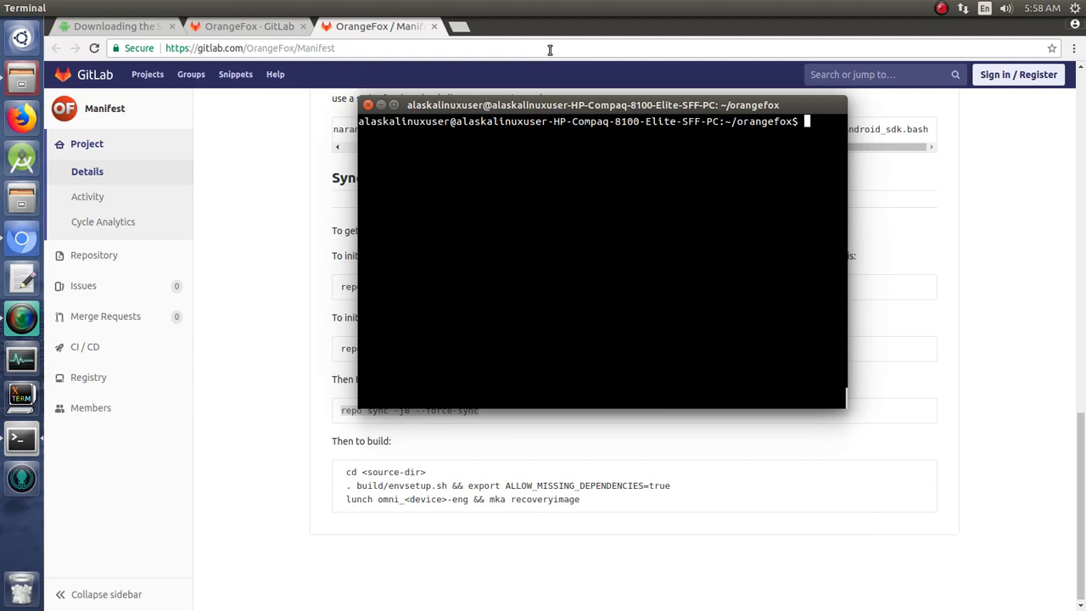
pyautogui.write('ls')
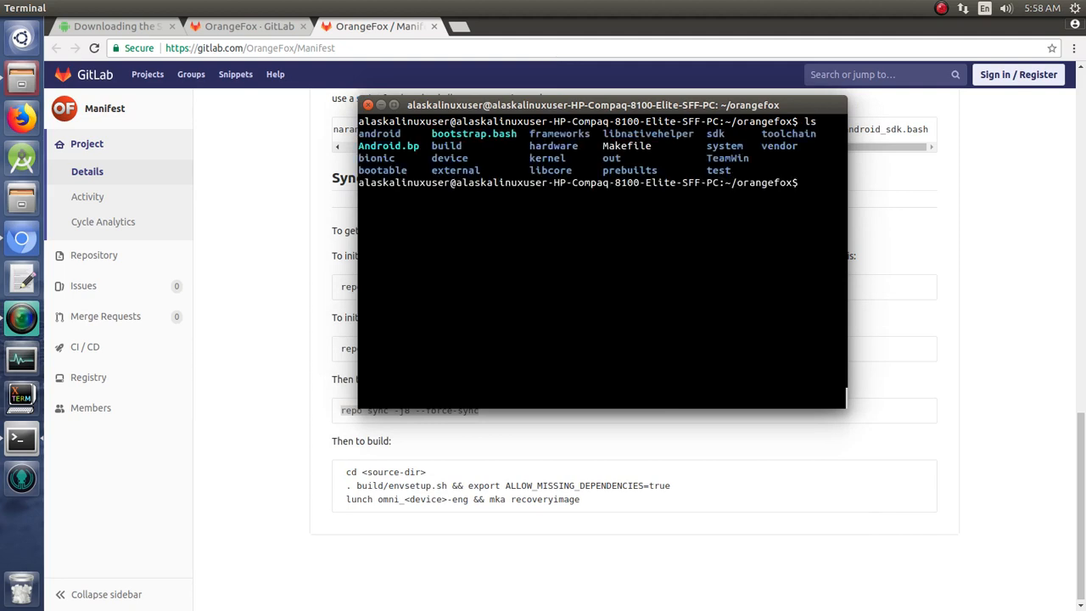
# Source build/envsetup.sh to load the mido vendorsetup, then begin an ALLOW_MISSING_DEPENDENCIES export.
pyautogui.write('. build/e')
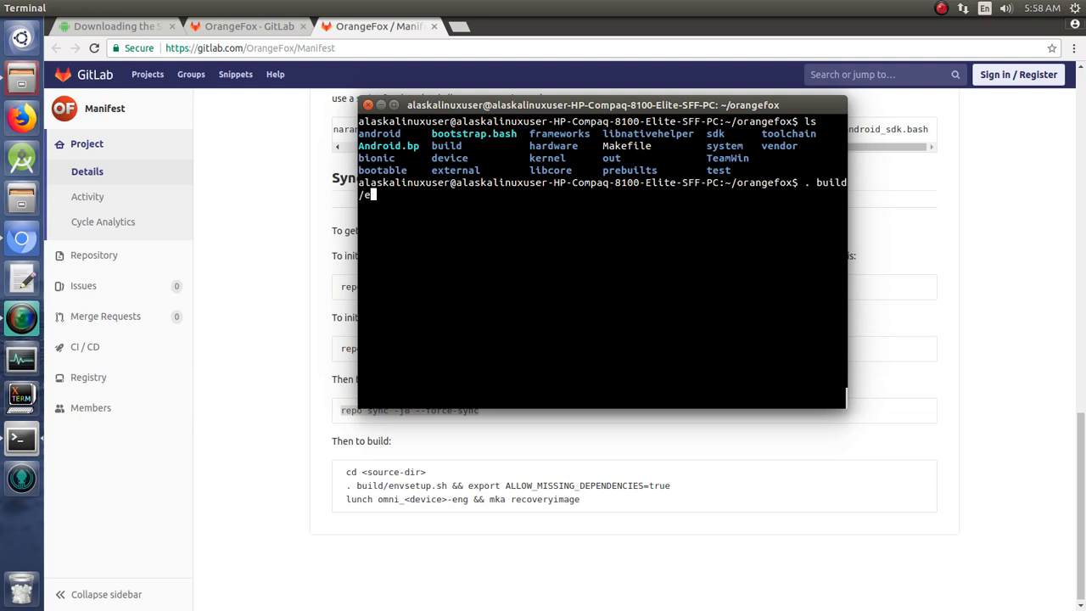
pyautogui.write('nvsetup.sh')
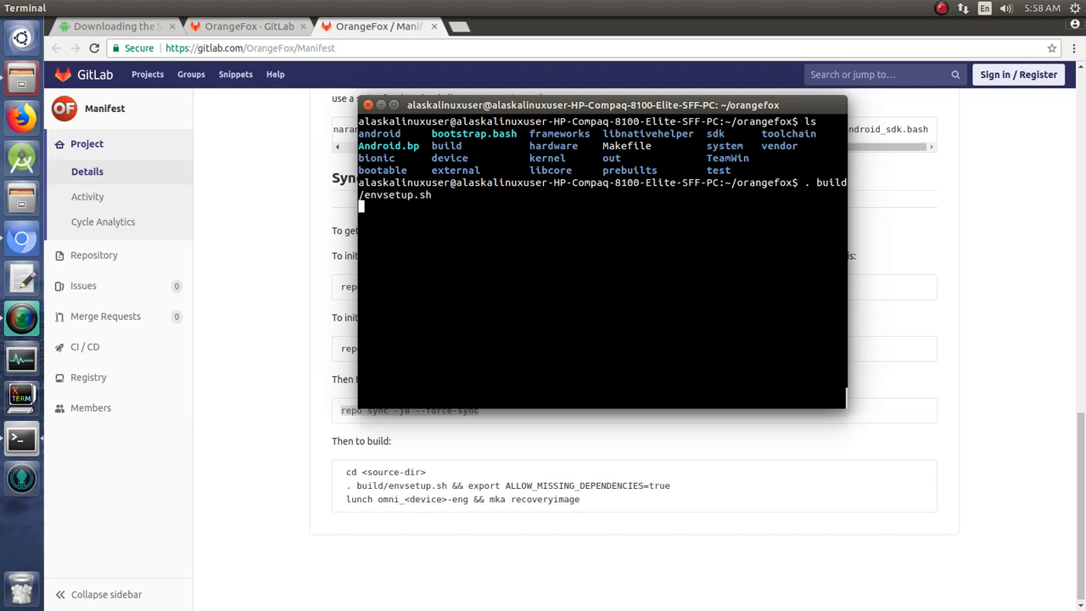
pyautogui.write('e')
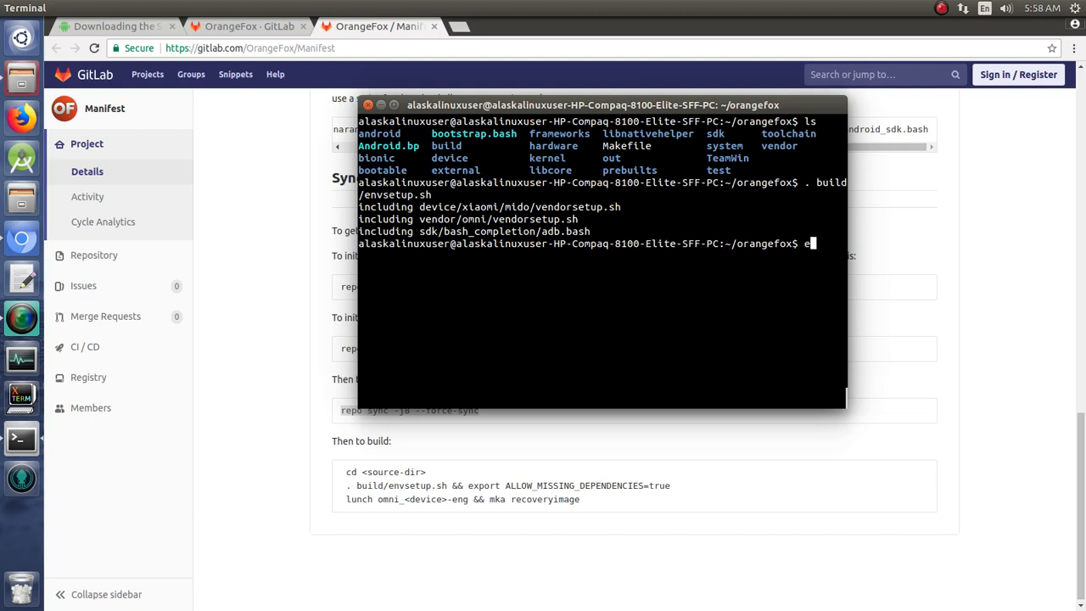
pyautogui.write('xport')
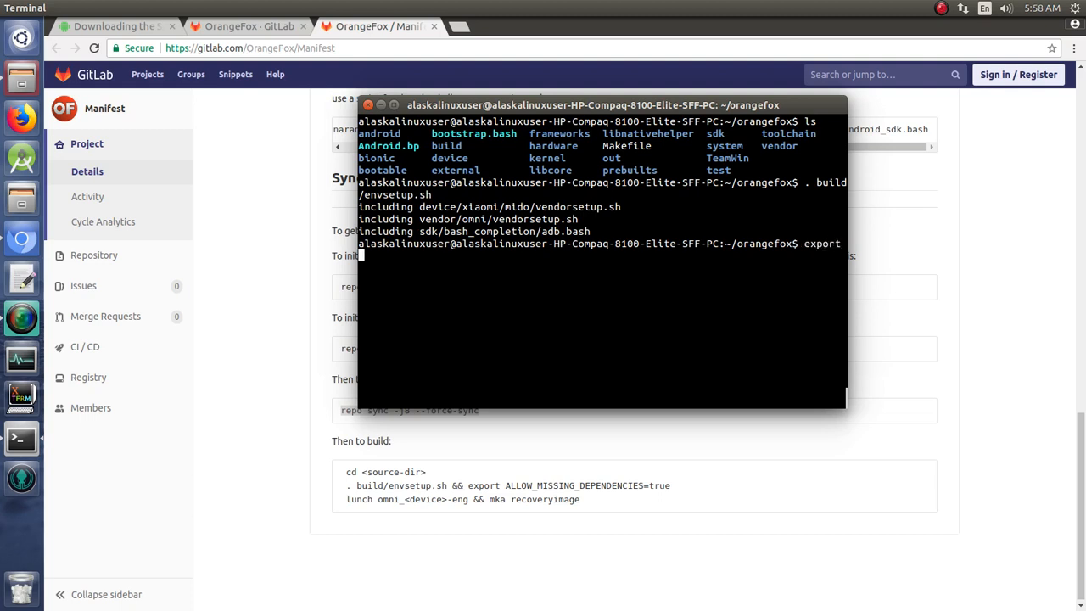
pyautogui.write('ALLOW_')
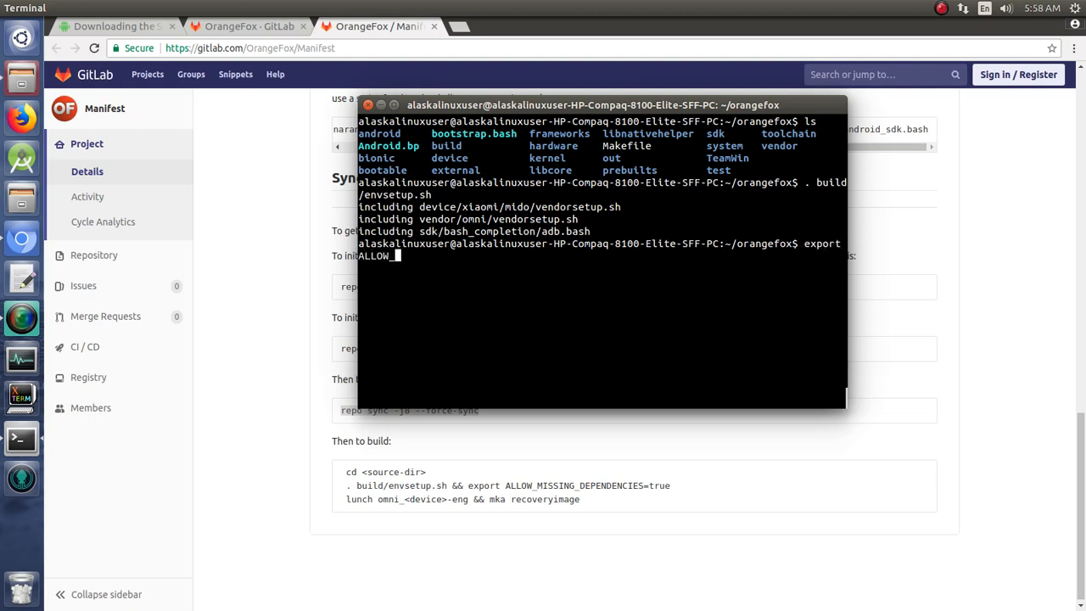
pyautogui.write('MISSING_DEPENDENCIES')
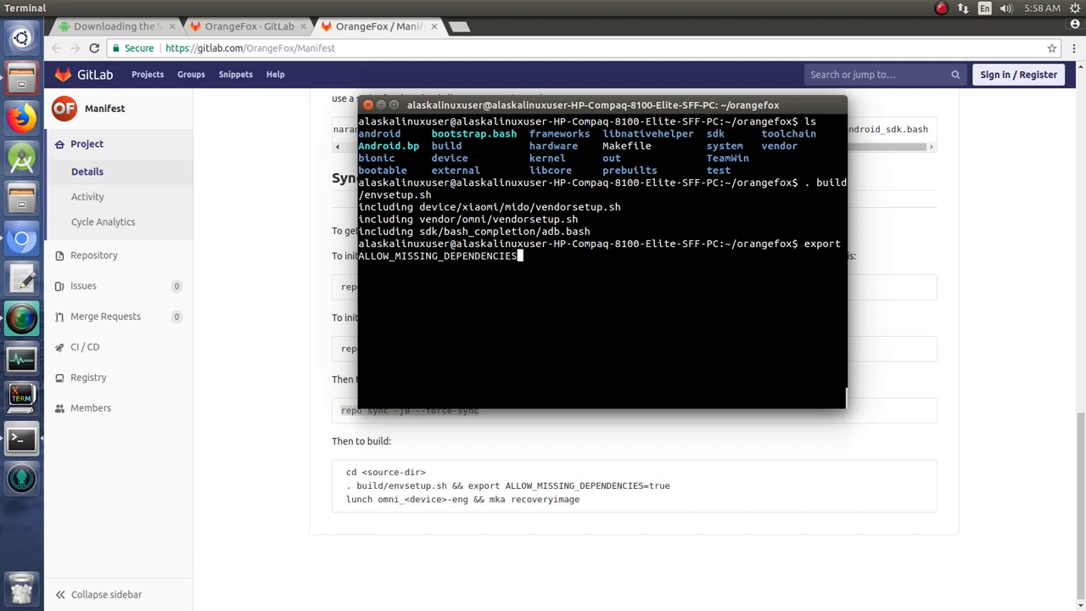
# Export ALLOW_MISSING_DEPENDENCIES=true and enter 'lunch omni_mido-eng'.
pyautogui.write('true')
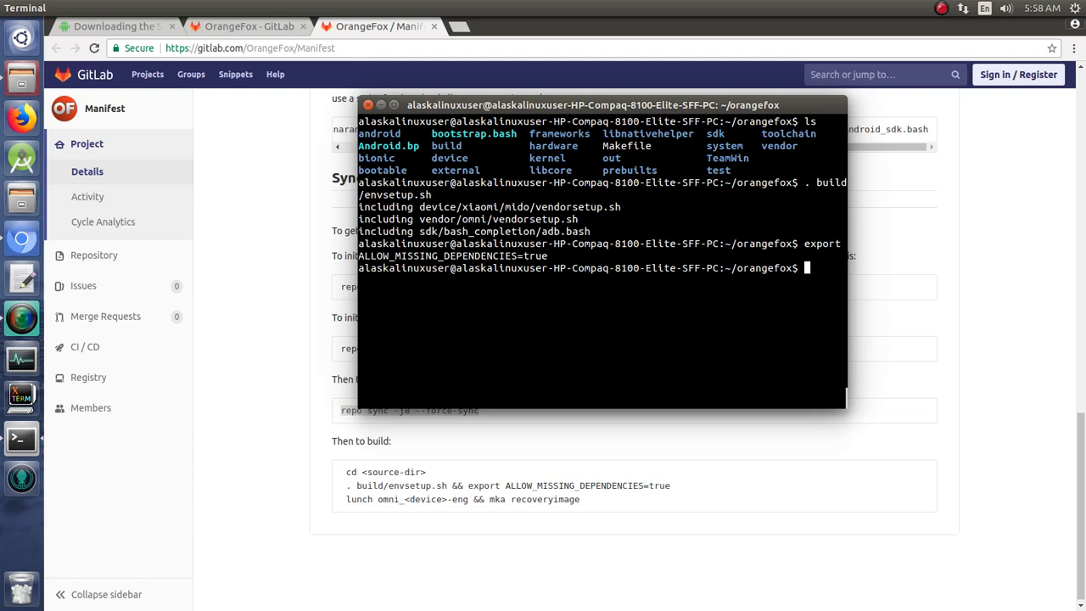
pyautogui.write('lunch o')
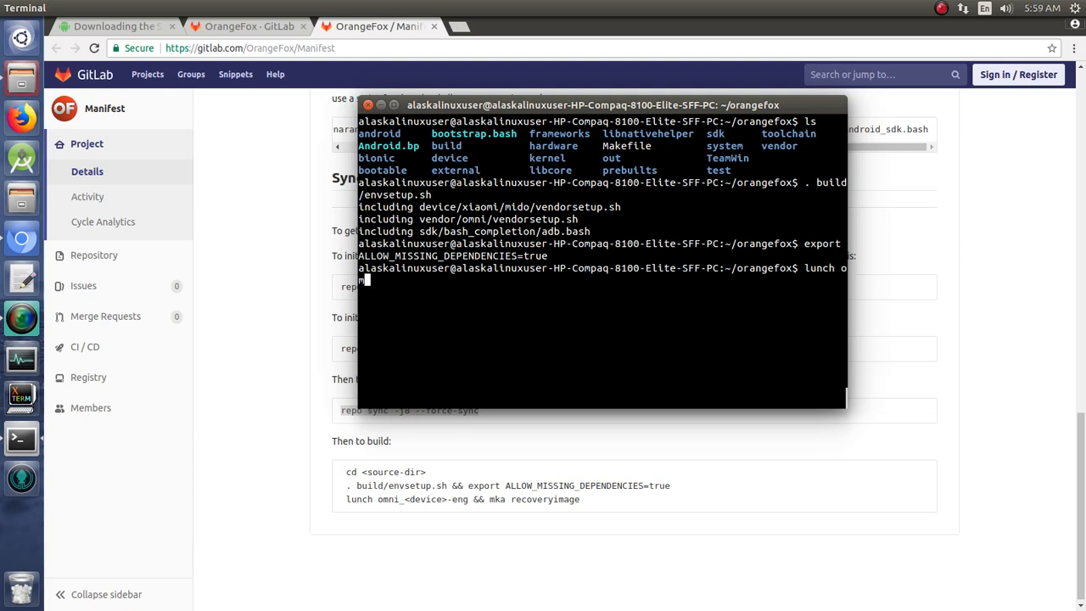
pyautogui.write('mni_')
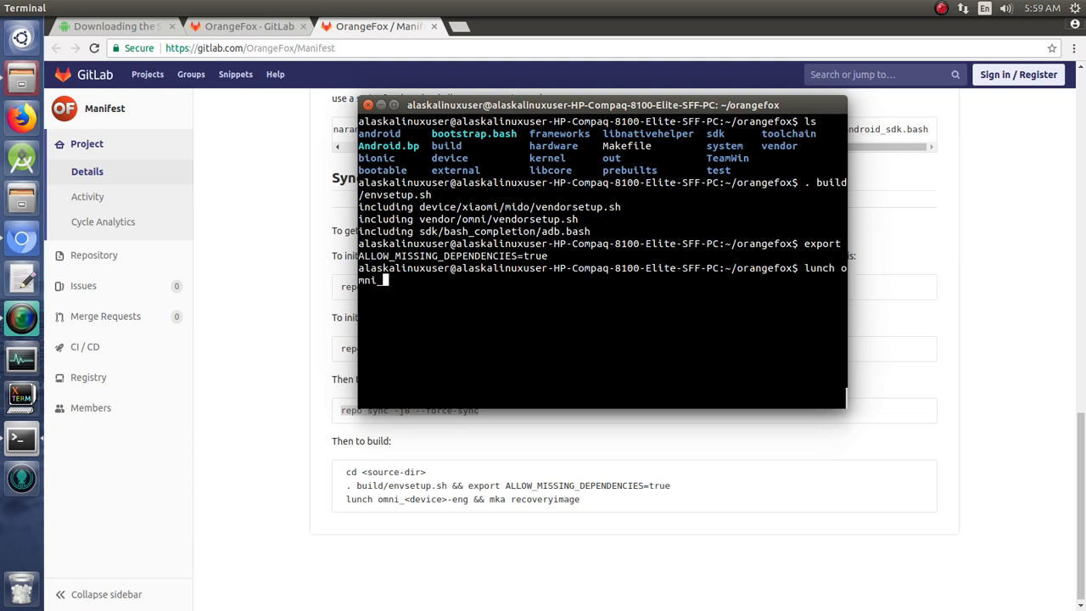
pyautogui.write('mid')
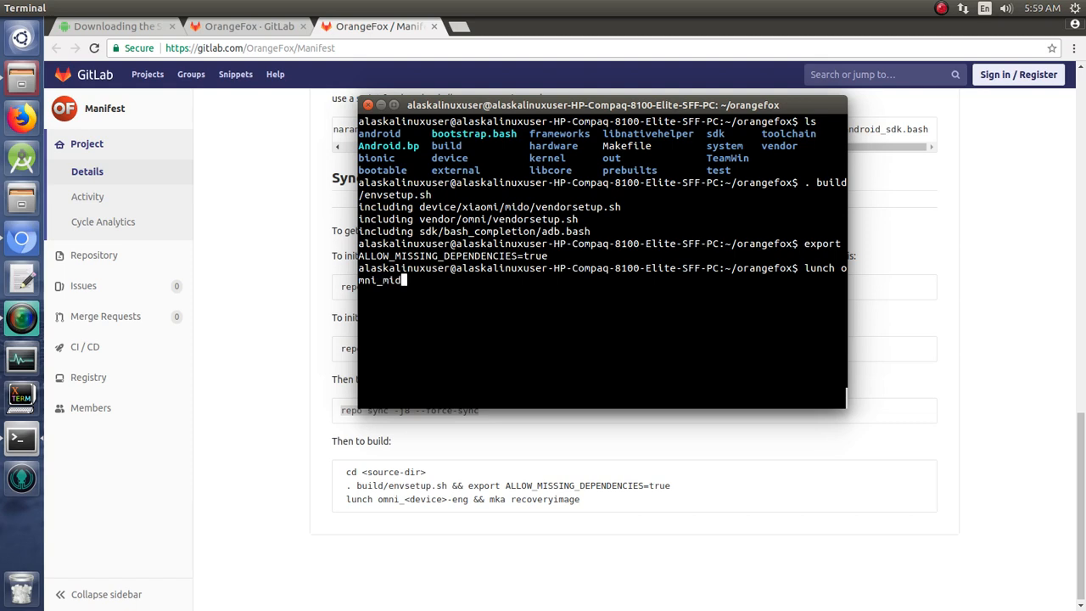
pyautogui.write('o')
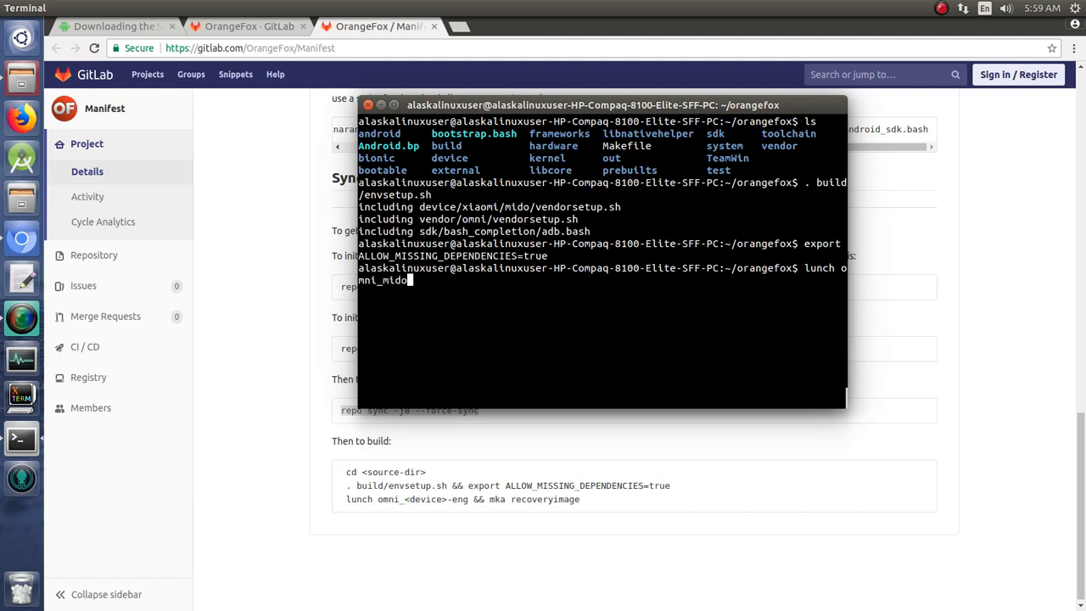
pyautogui.write('-eng')
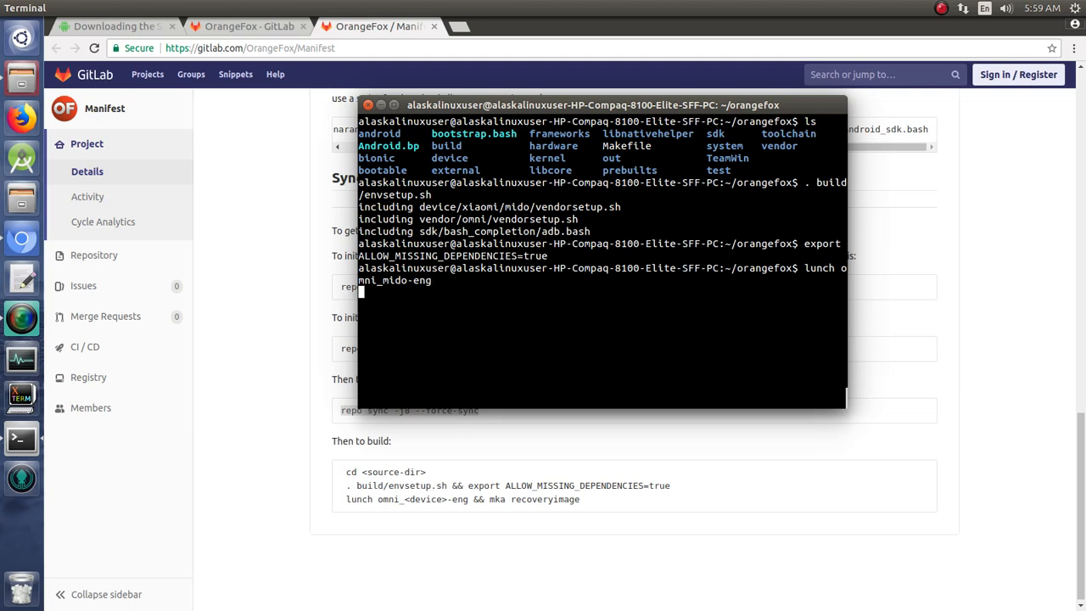
# Run the omni_mido-eng lunch, then start 'mka recoveryimage'.
pyautogui.press('Return')
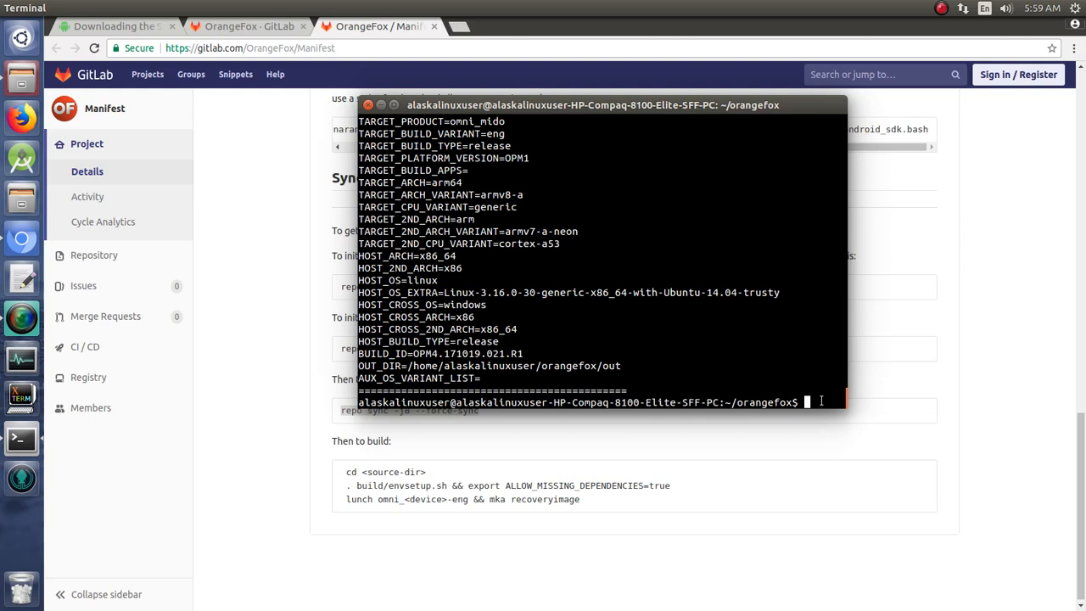
pyautogui.write('mka re')
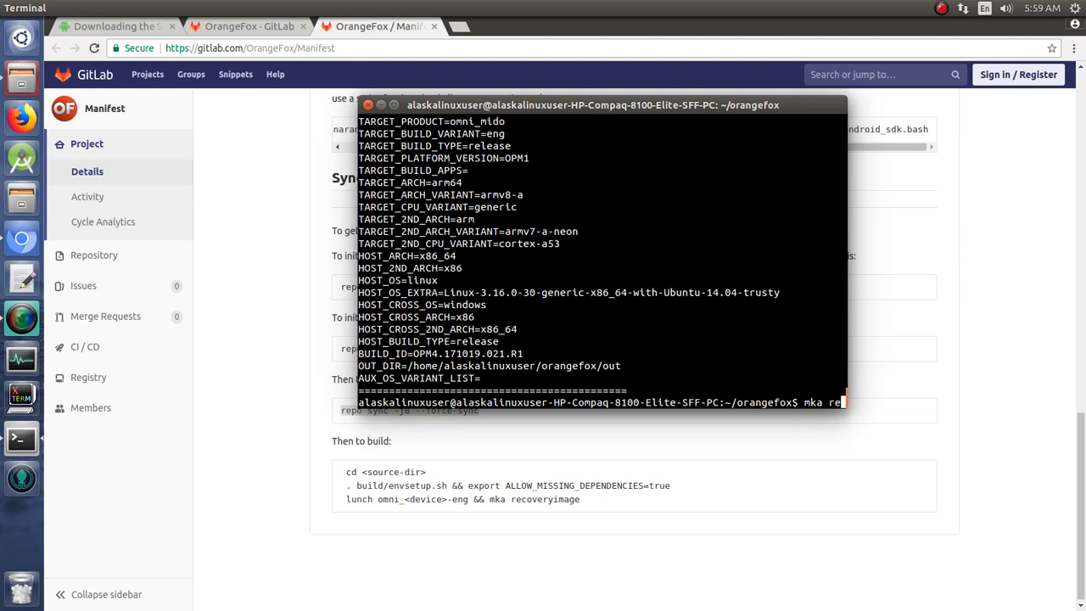
pyautogui.write('covery im')
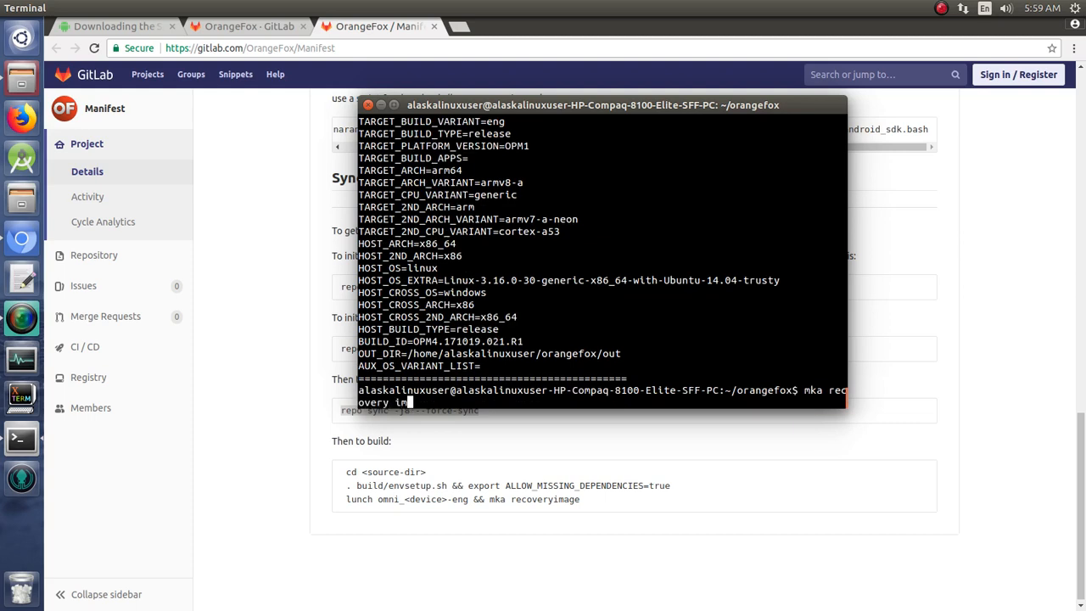
pyautogui.press('BackSpace')
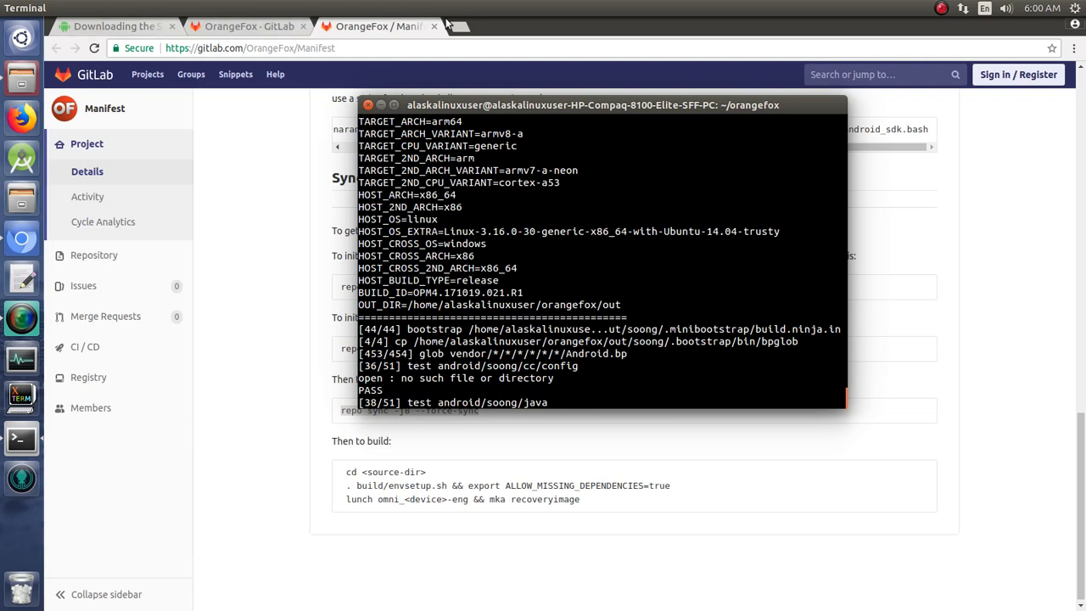
# Search Google for 'orangefox recovery' in a new tab.
pyautogui.click(458, 27)
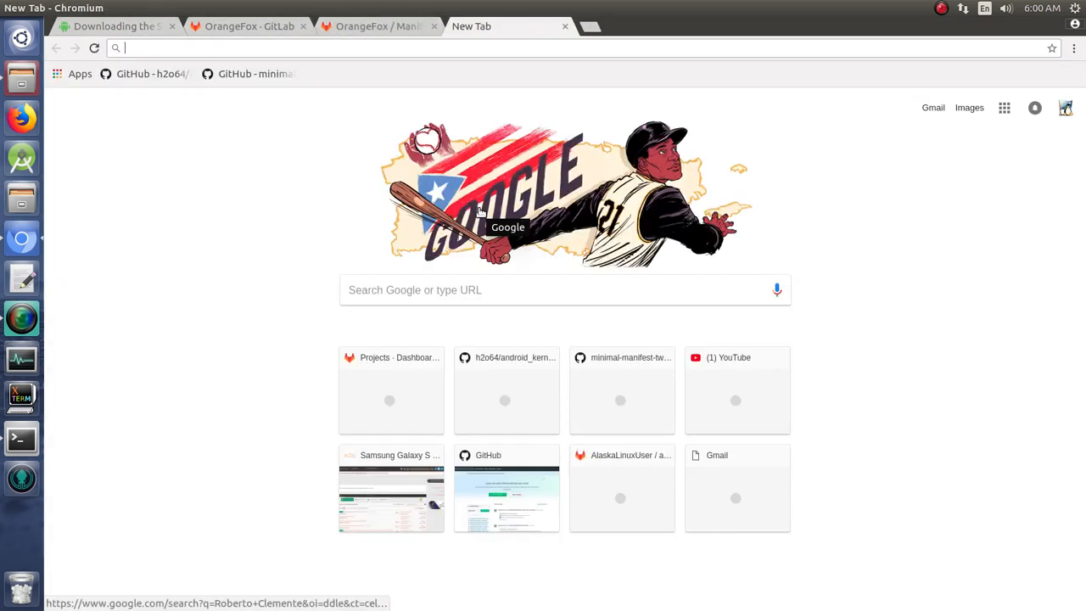
pyautogui.write('orangefox')
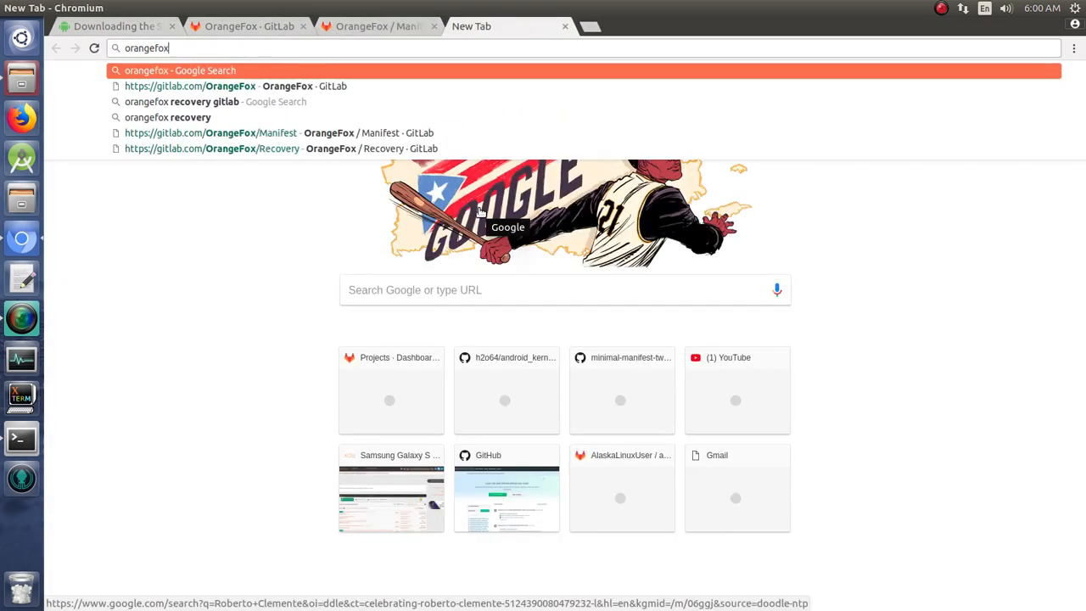
pyautogui.write('recovery')
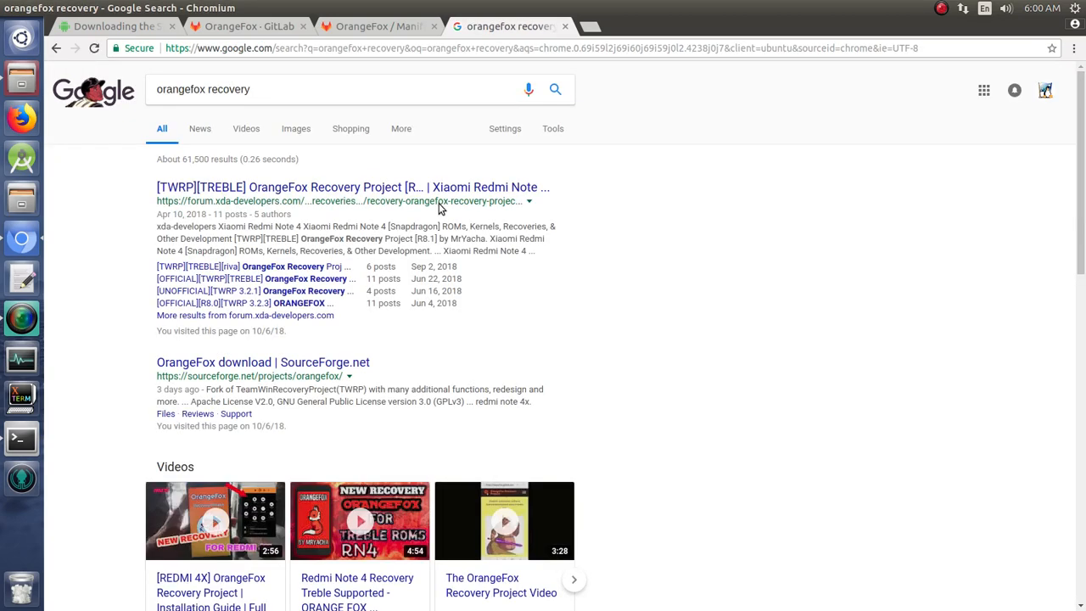
# Open the OrangeFox Recovery Project thread and read down past the FAQ and flashing sections.
pyautogui.click(352, 186)
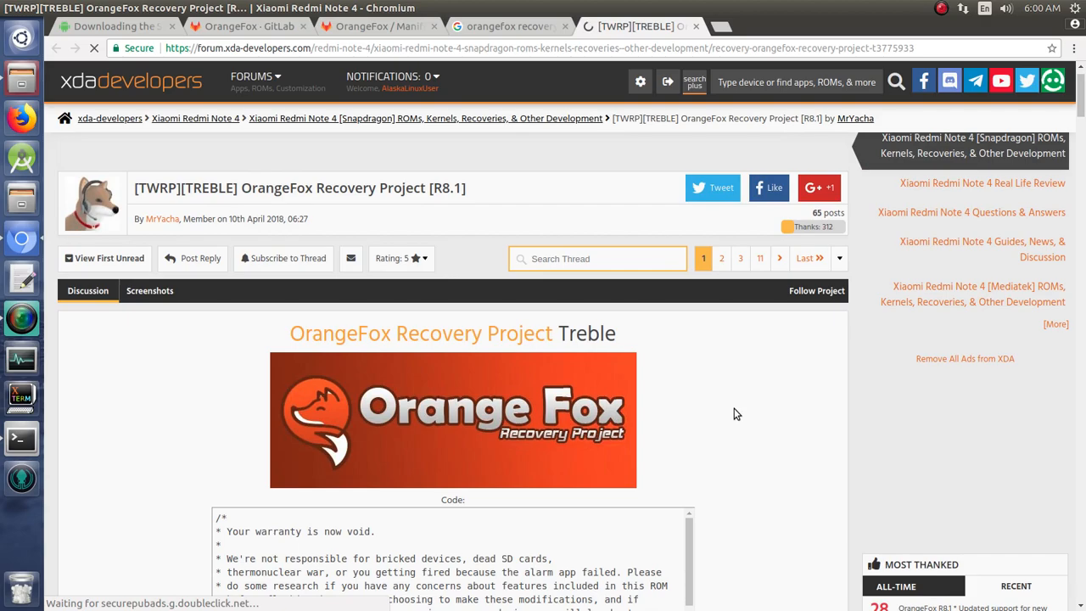
pyautogui.scroll(-3)
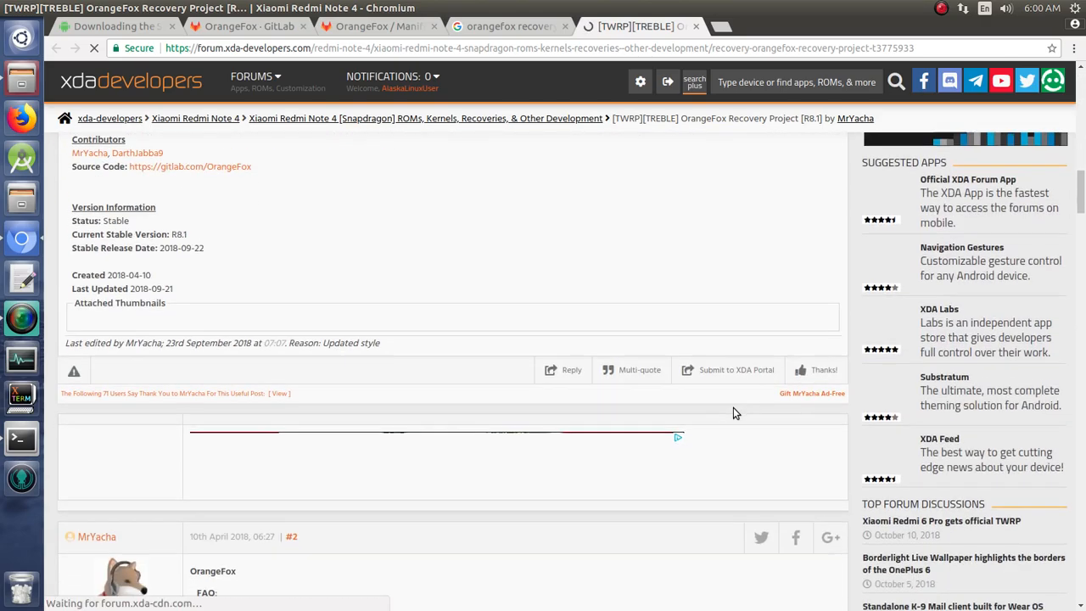
pyautogui.scroll(-3)
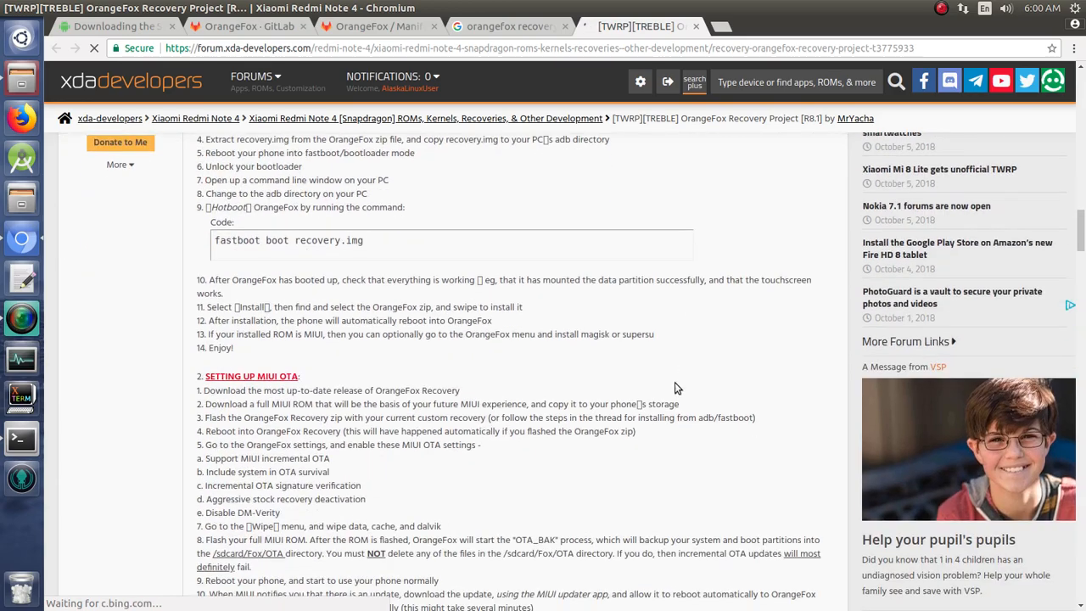
pyautogui.scroll(-3)
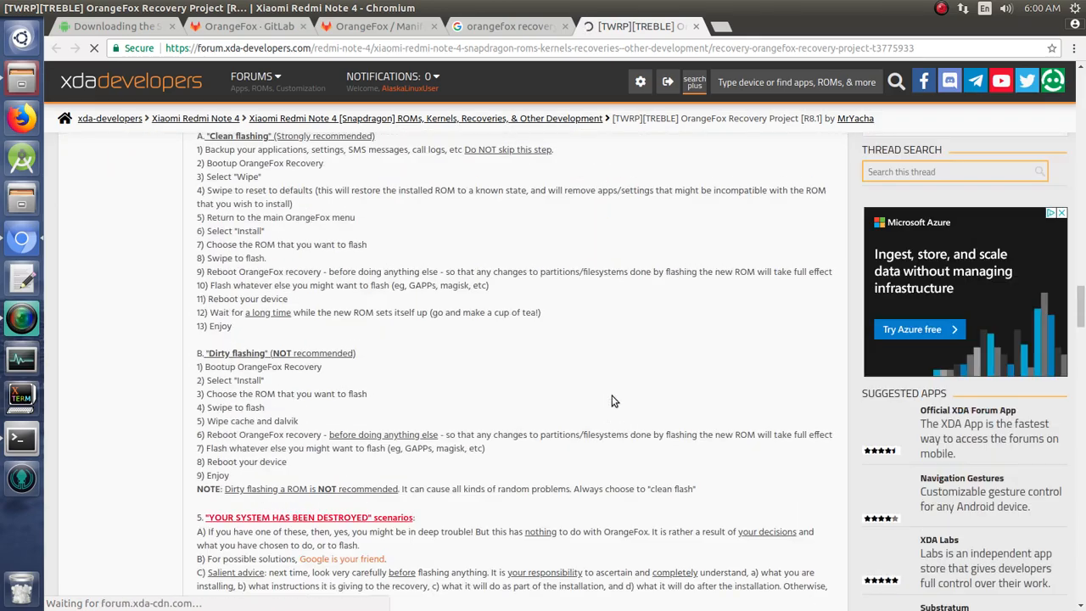
pyautogui.scroll(-3)
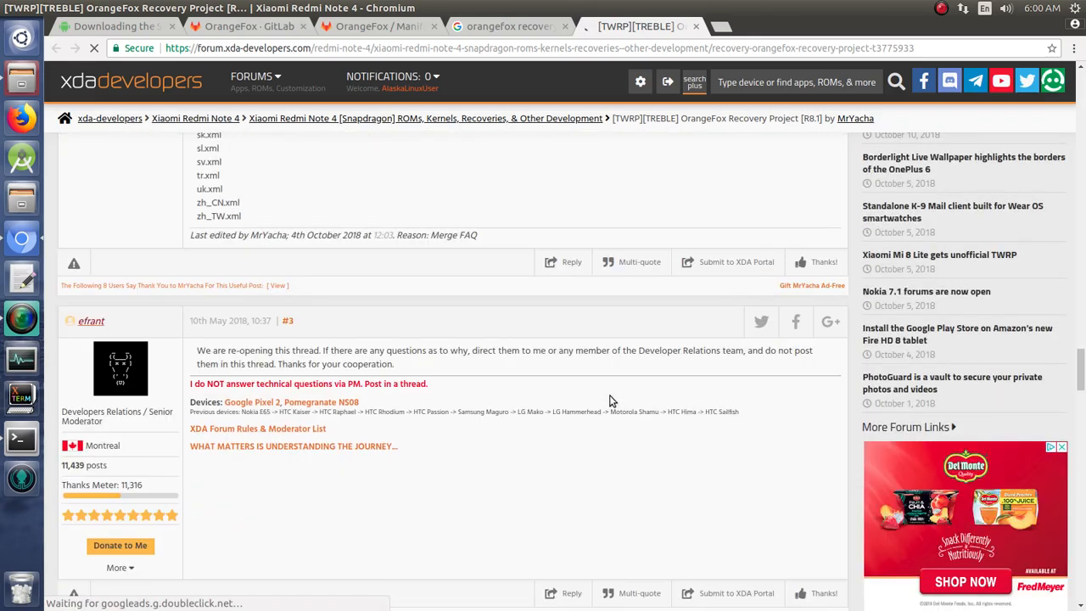
pyautogui.scroll(-3)
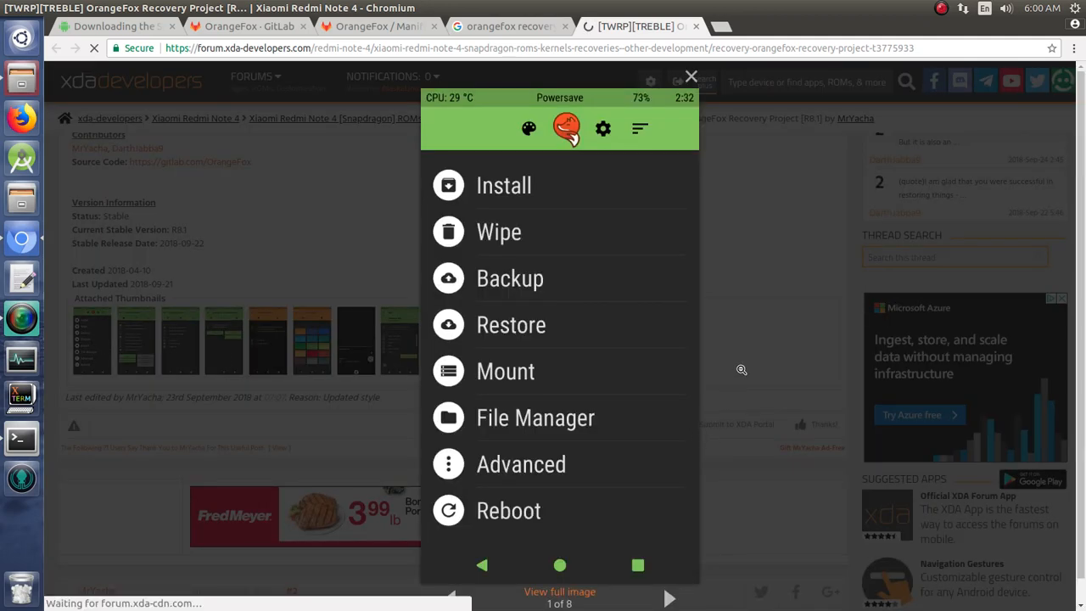
pyautogui.moveTo(669, 601)
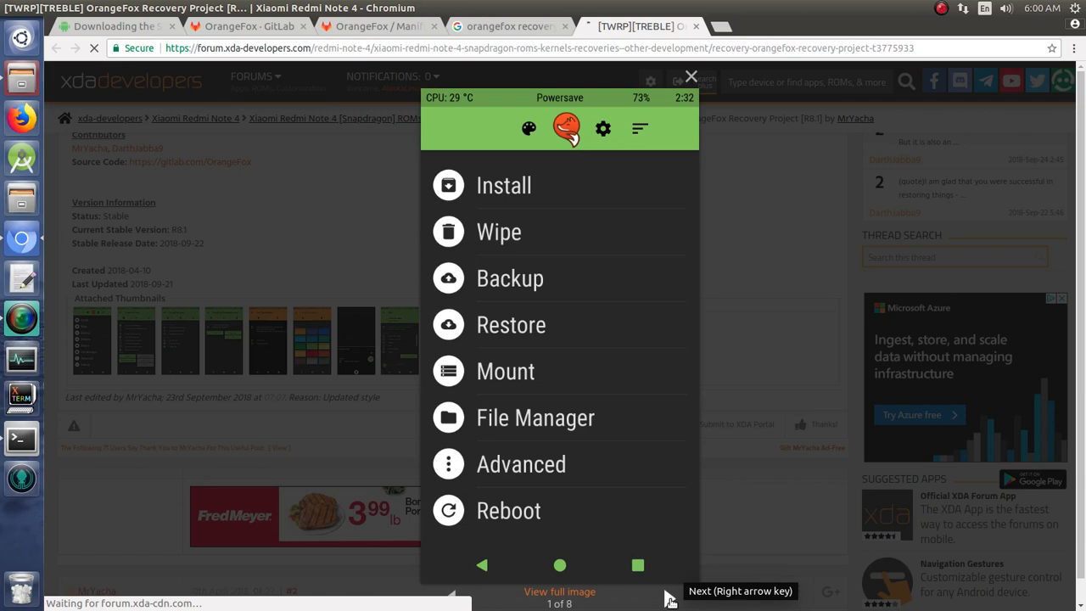
# Page through the attached screenshots to image 2 of 8, the OrangeFox menu, then close the viewer.
pyautogui.click(602, 129)
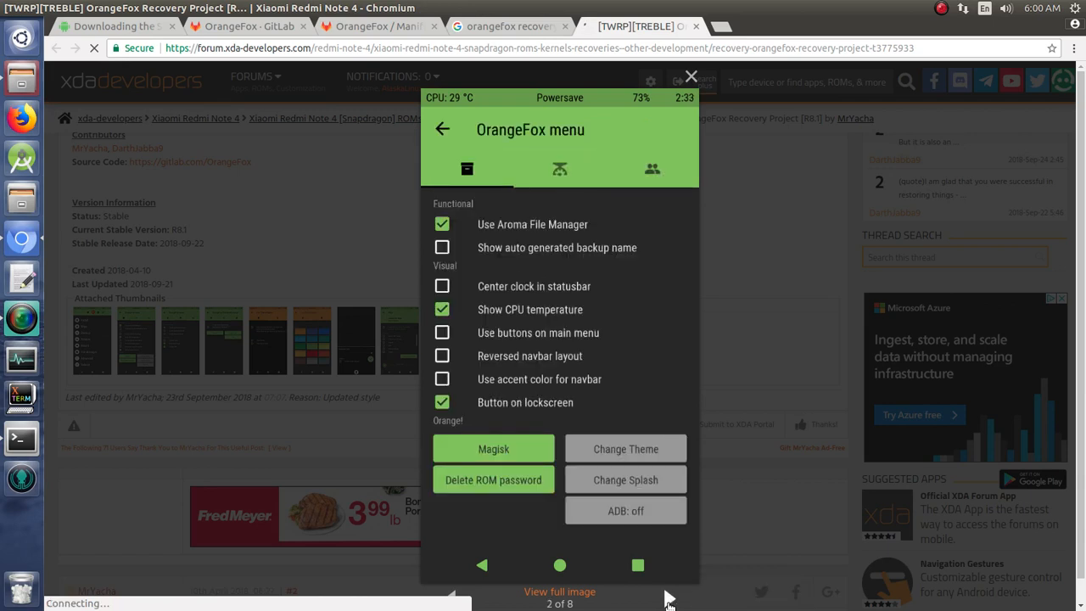
pyautogui.click(651, 168)
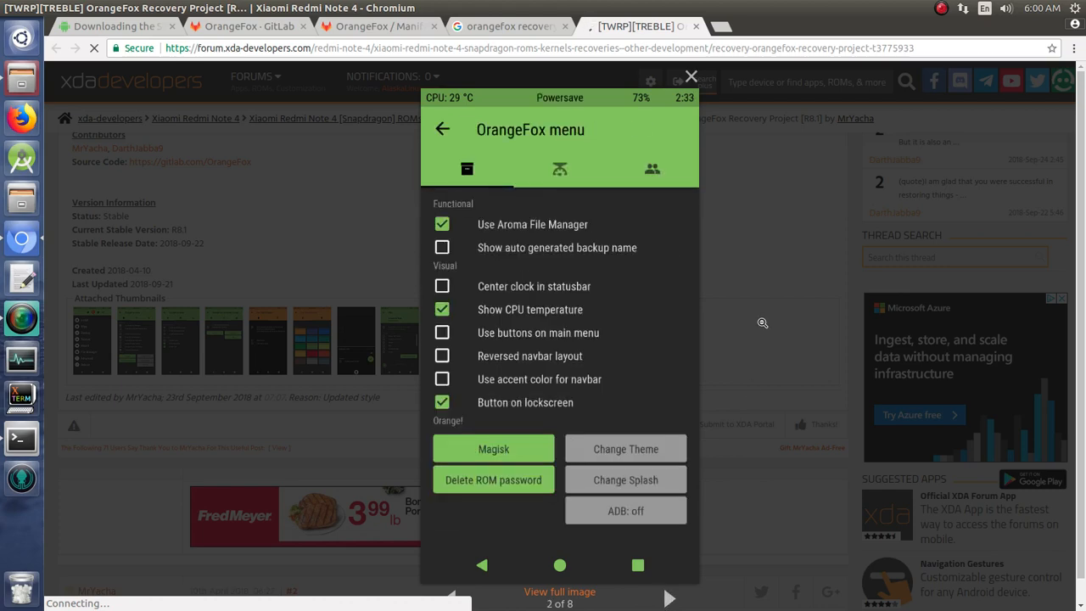
pyautogui.click(690, 77)
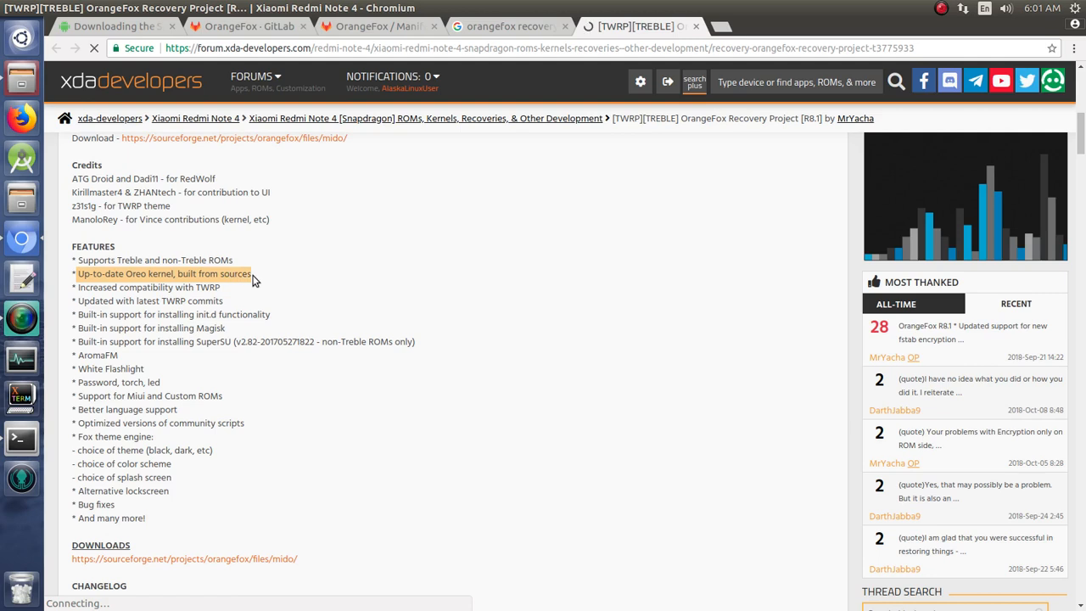
pyautogui.moveTo(594, 500)
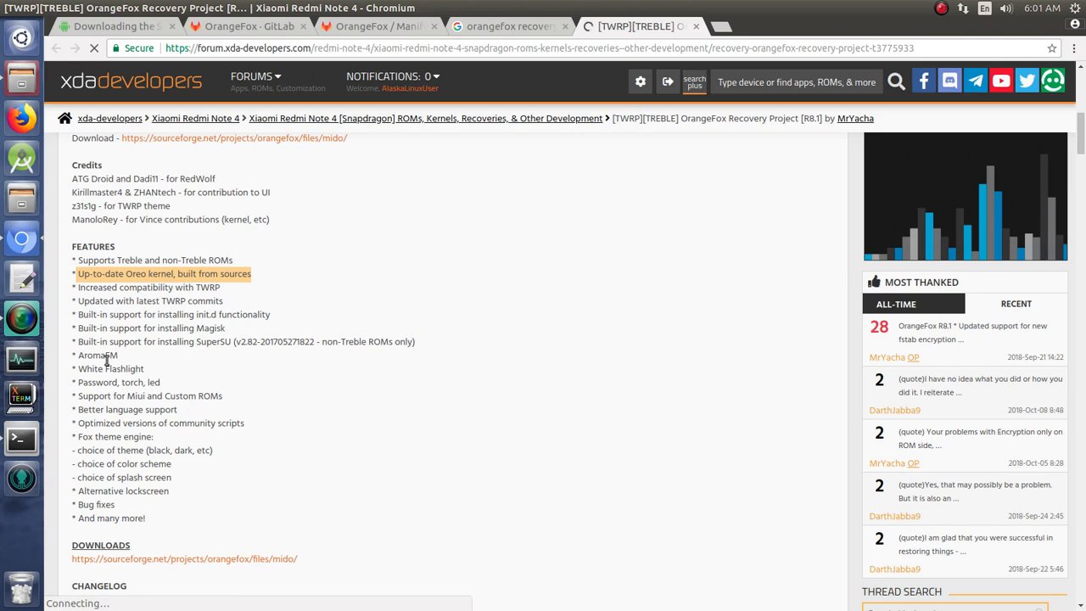
pyautogui.moveTo(275, 286)
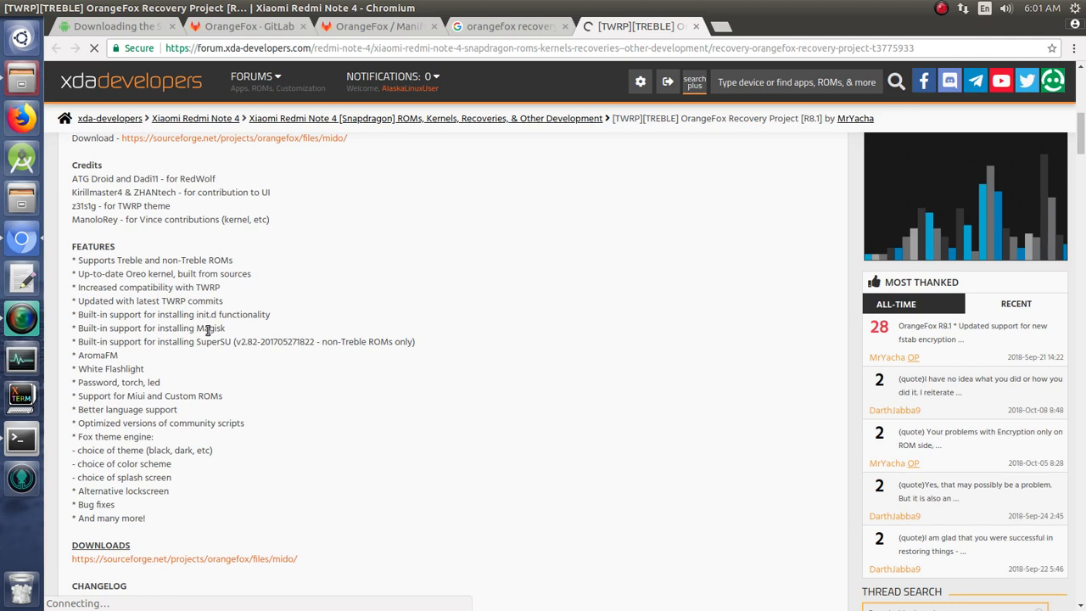
pyautogui.moveTo(262, 337)
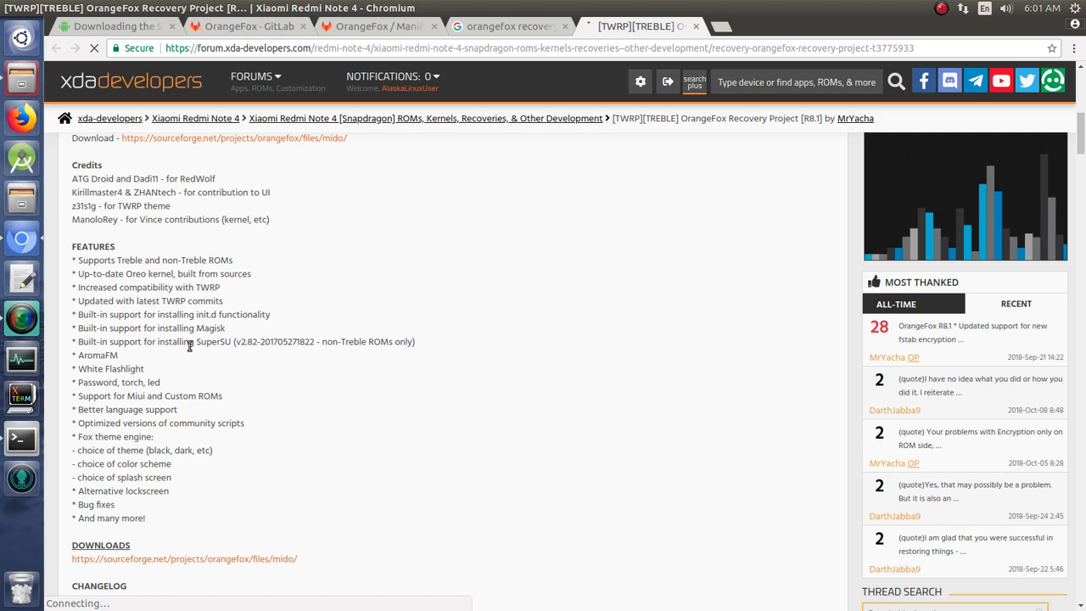
pyautogui.moveTo(190, 357)
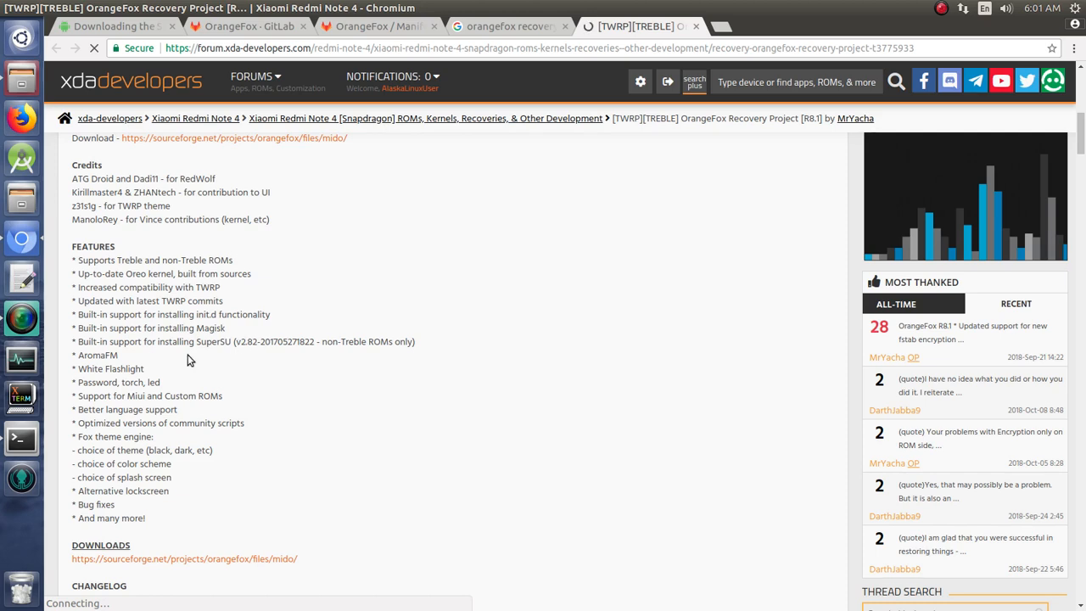
pyautogui.scroll(-3)
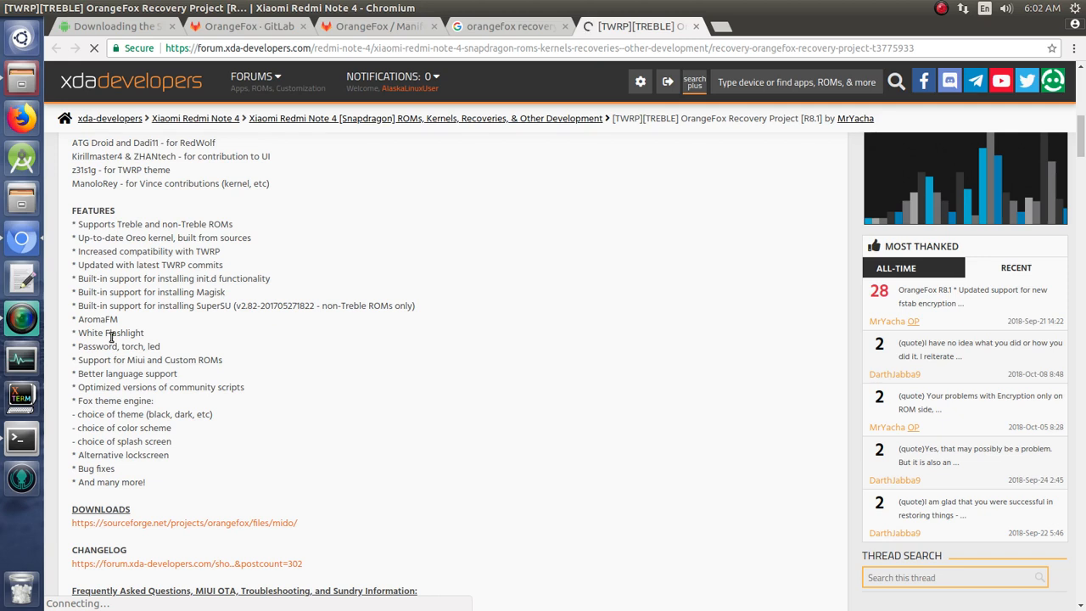
pyautogui.doubleClick(96, 347)
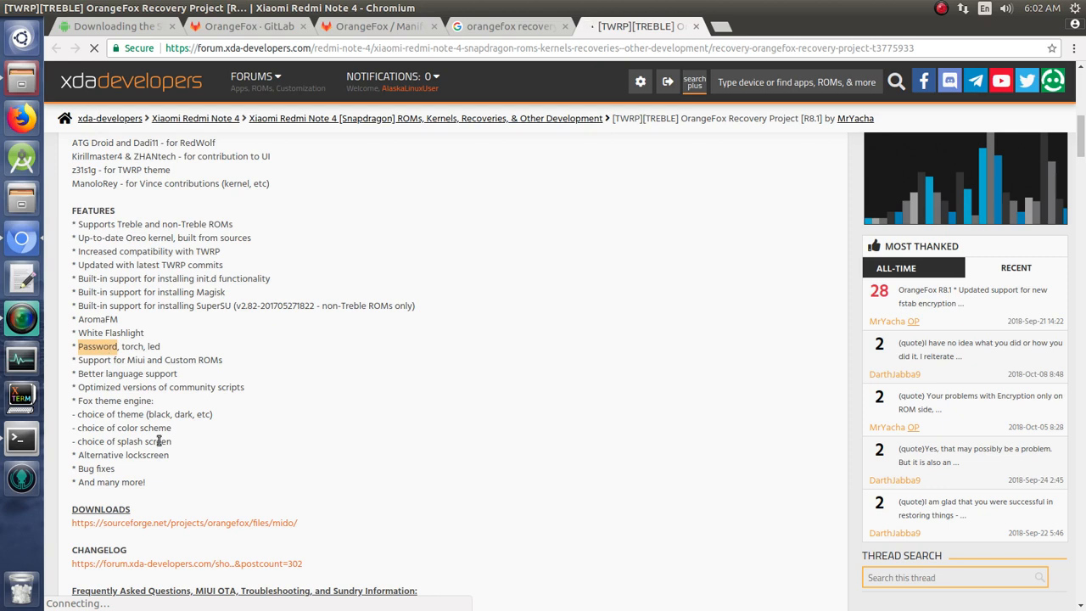
pyautogui.moveTo(292, 426)
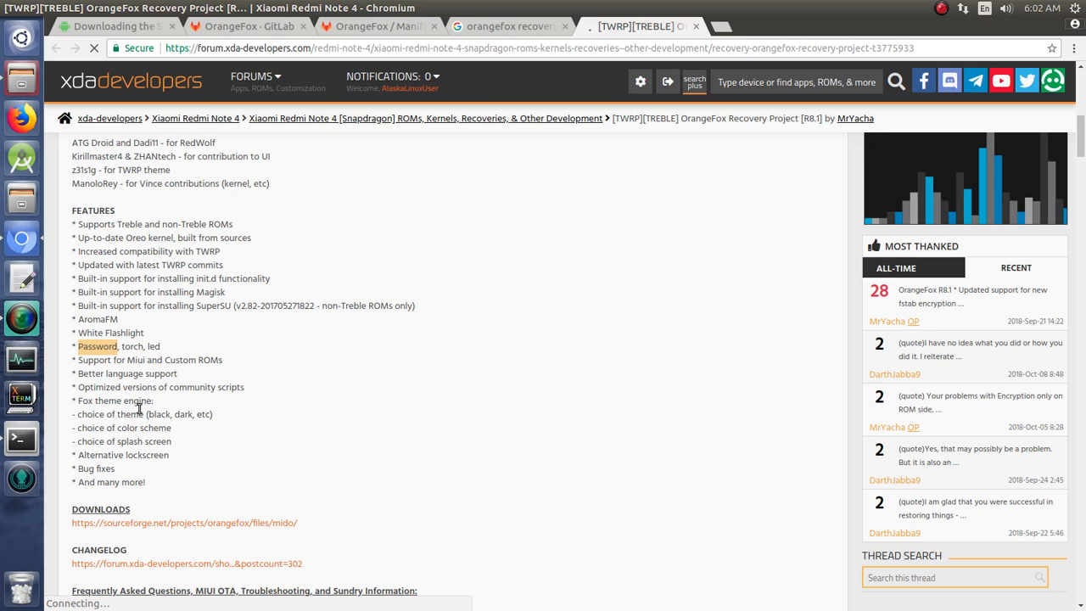
pyautogui.moveTo(187, 404)
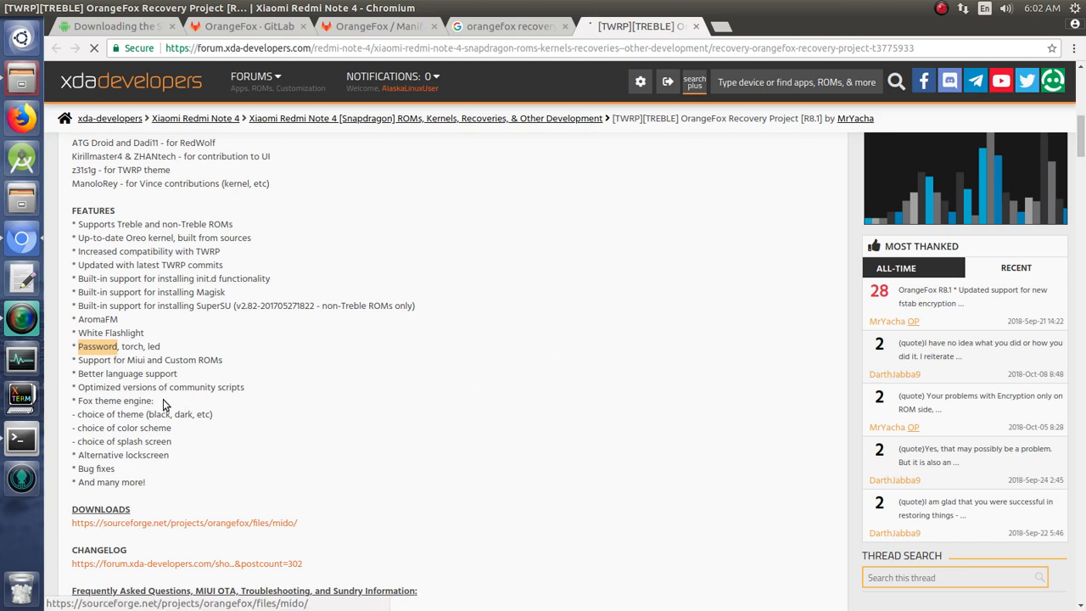
pyautogui.moveTo(156, 448)
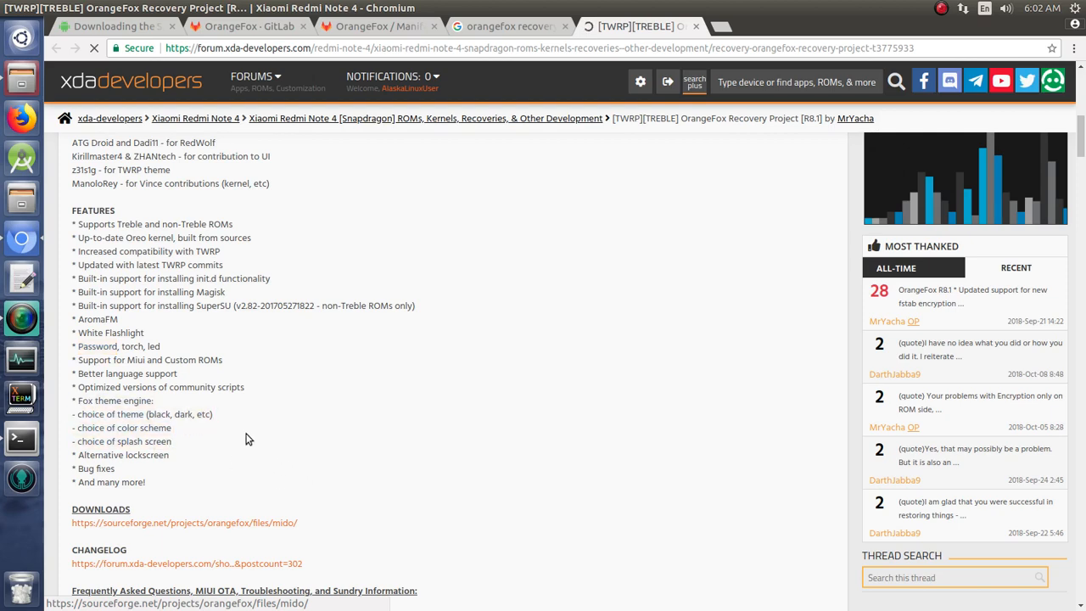
# Thank the developer on the OrangeFox opening post, raising its count from 71 to 72.
pyautogui.scroll(-3)
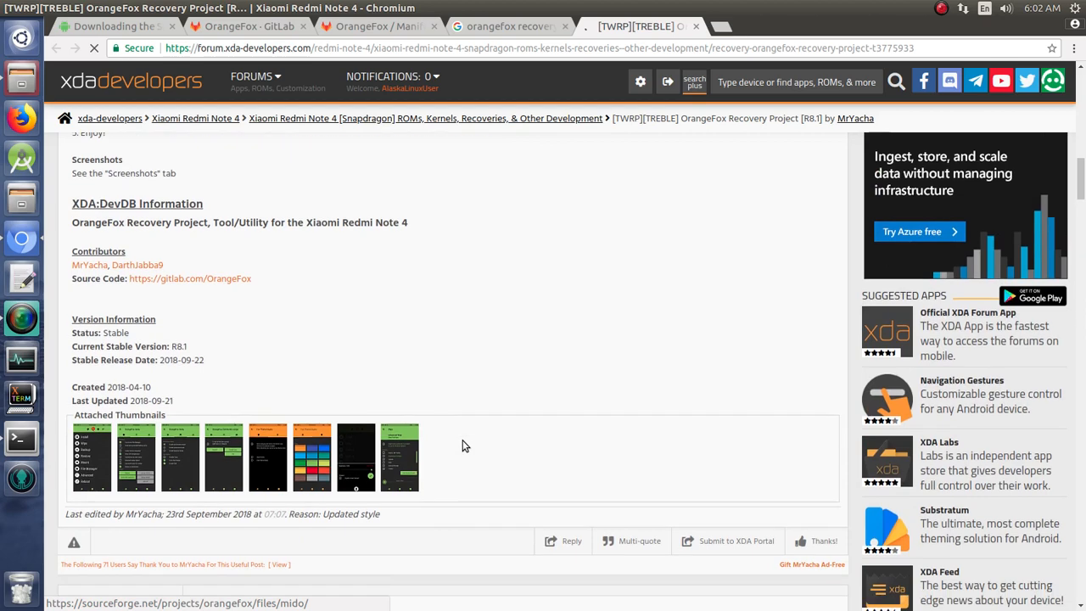
pyautogui.scroll(-3)
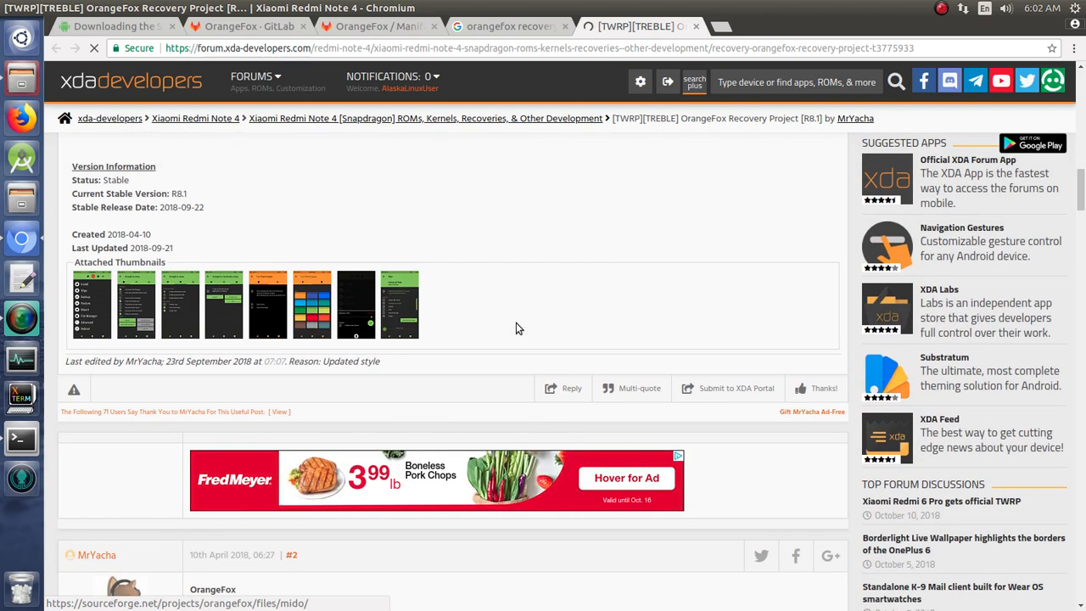
pyautogui.scroll(-3)
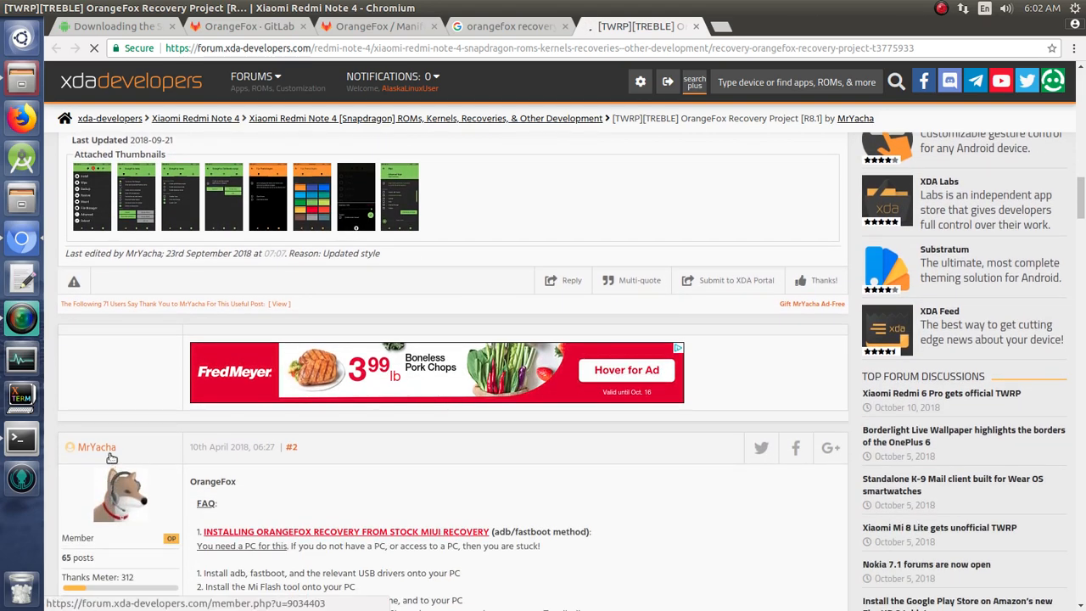
pyautogui.click(823, 280)
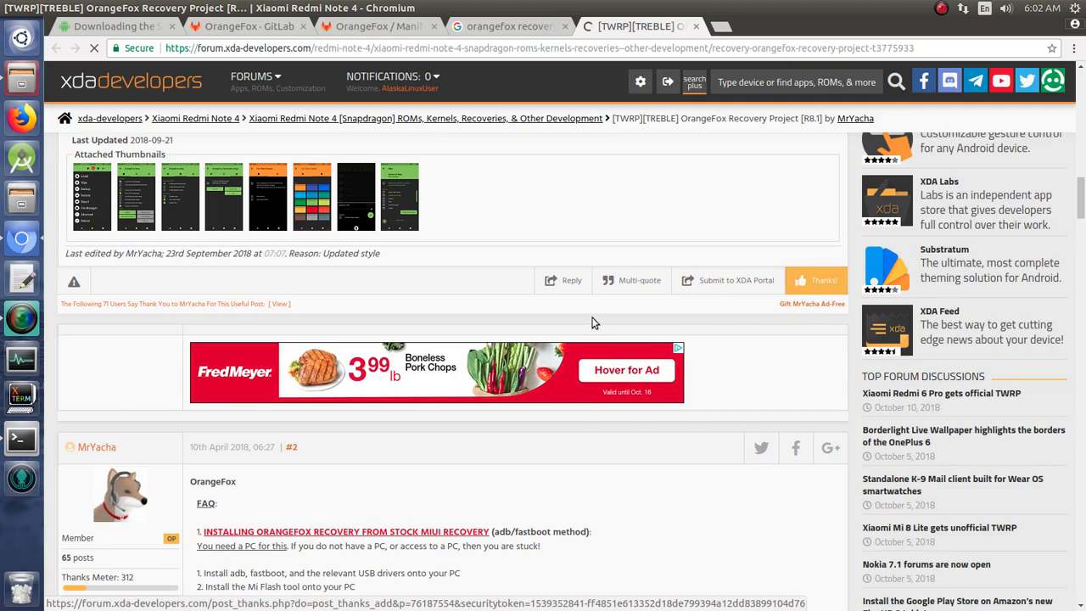
# Keep scrolling through the thread to the warranty notice.
pyautogui.scroll(-3)
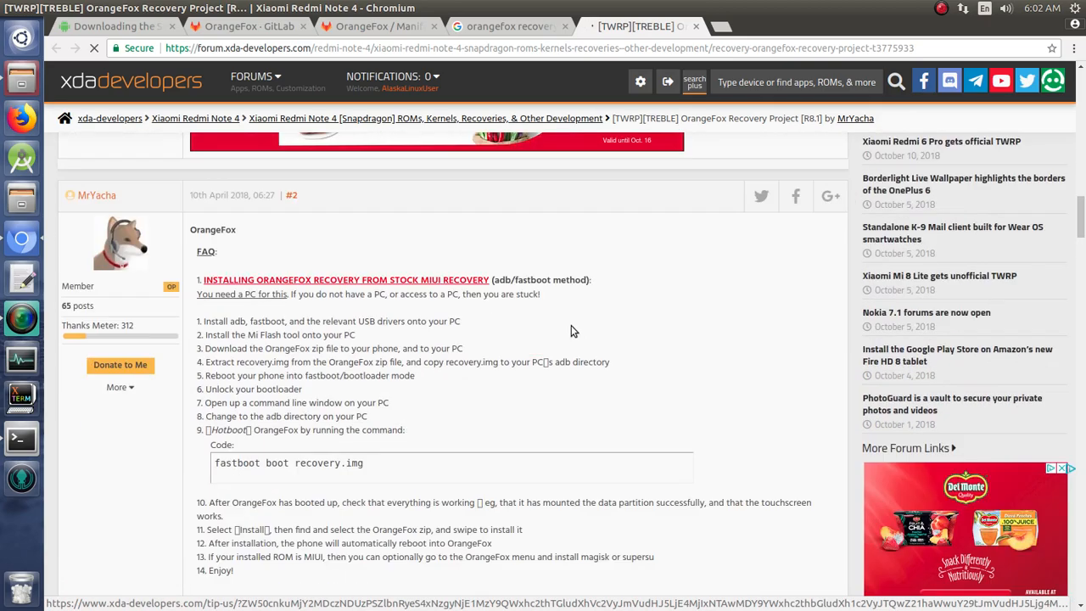
pyautogui.scroll(-3)
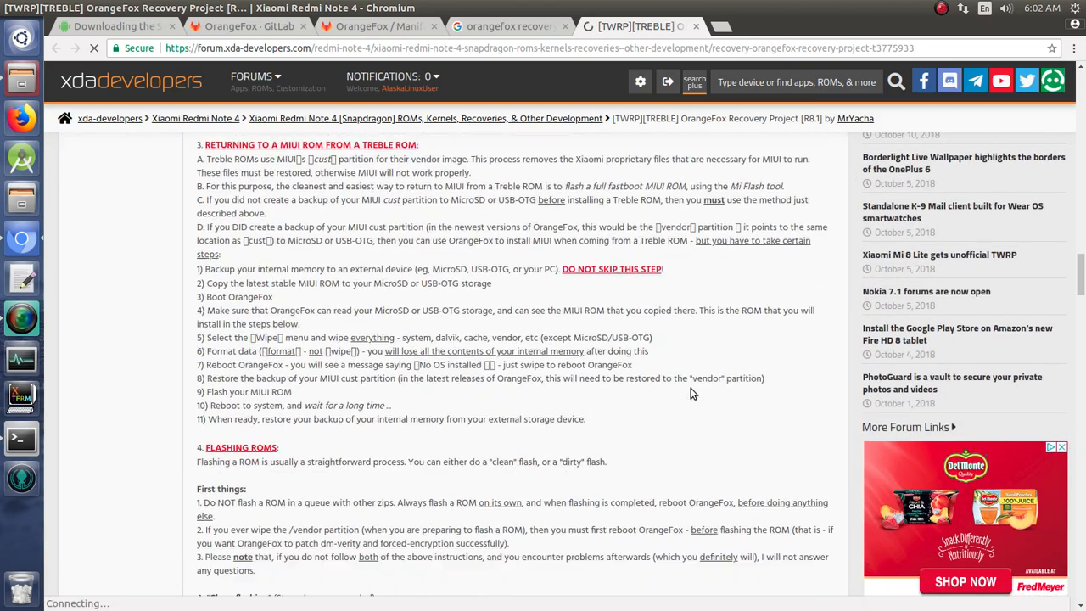
pyautogui.scroll(-3)
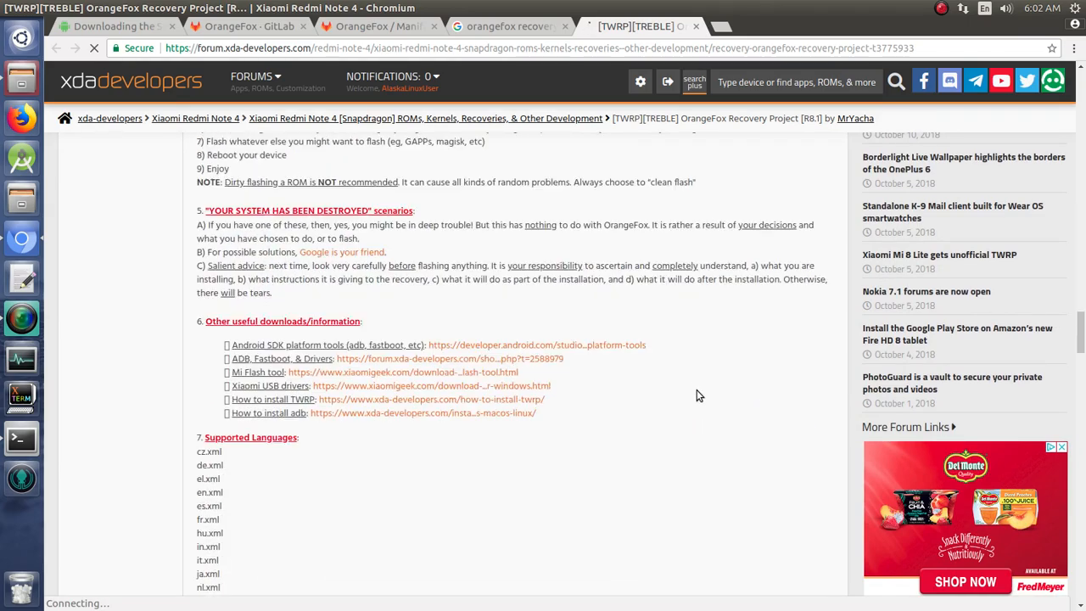
pyautogui.scroll(-3)
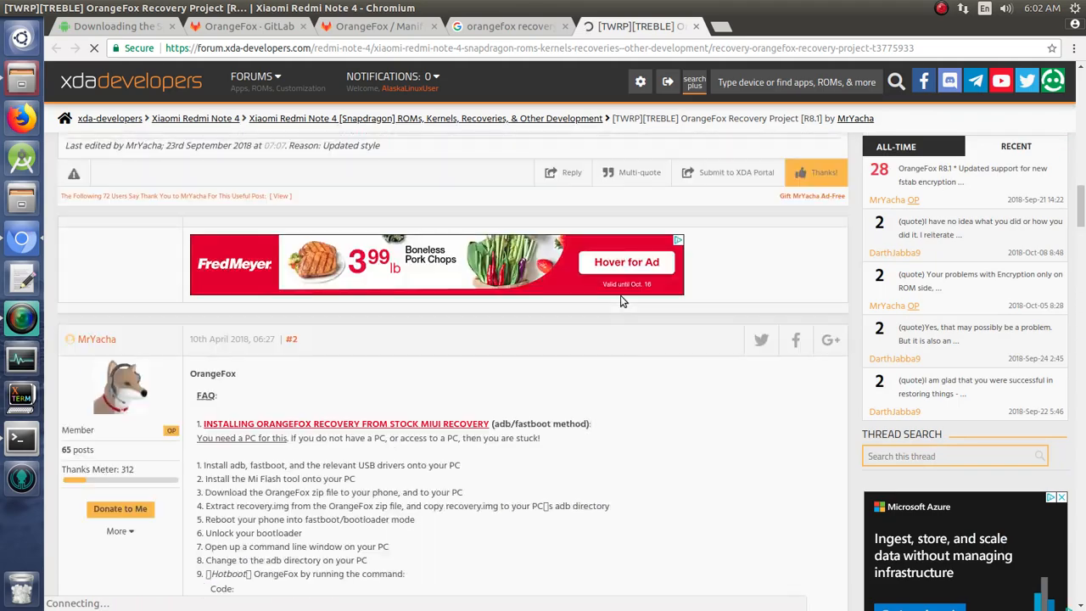
pyautogui.scroll(-3)
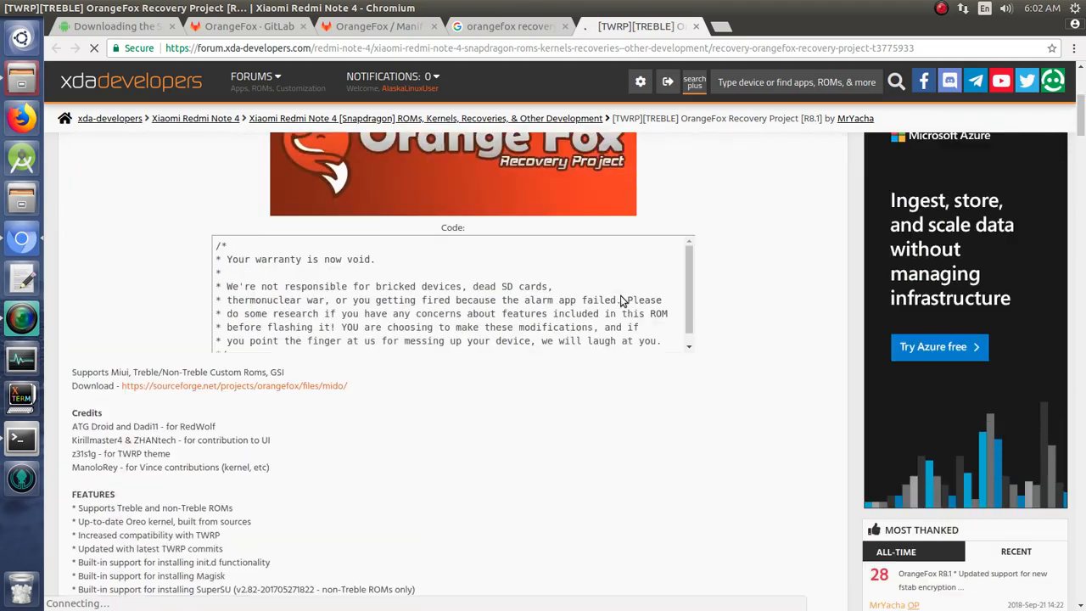